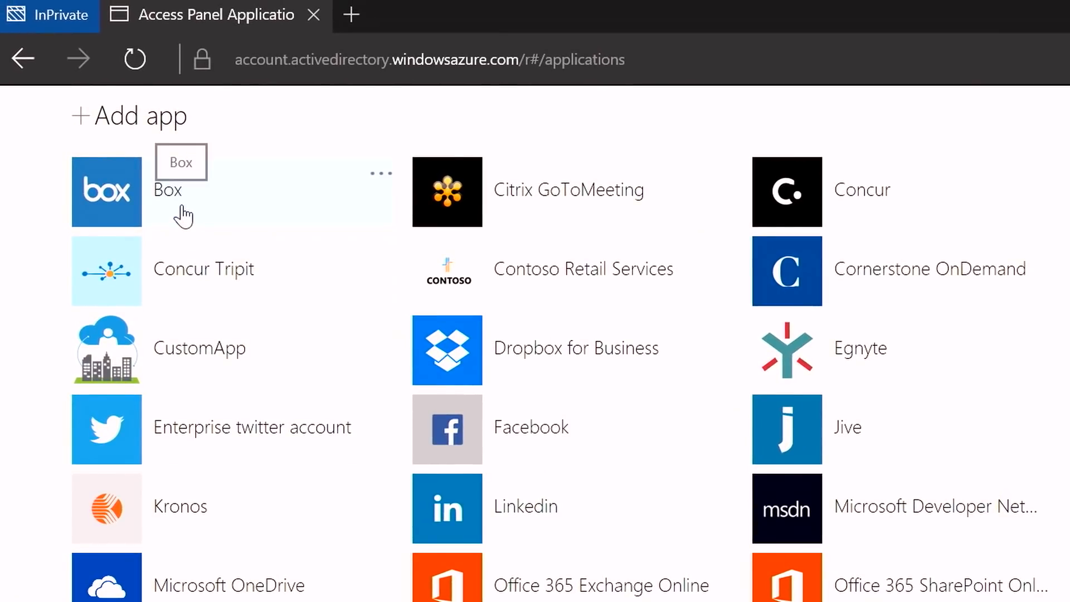
Launch Box from the Access Panel app list, then return to the assigned apps
click(106, 191)
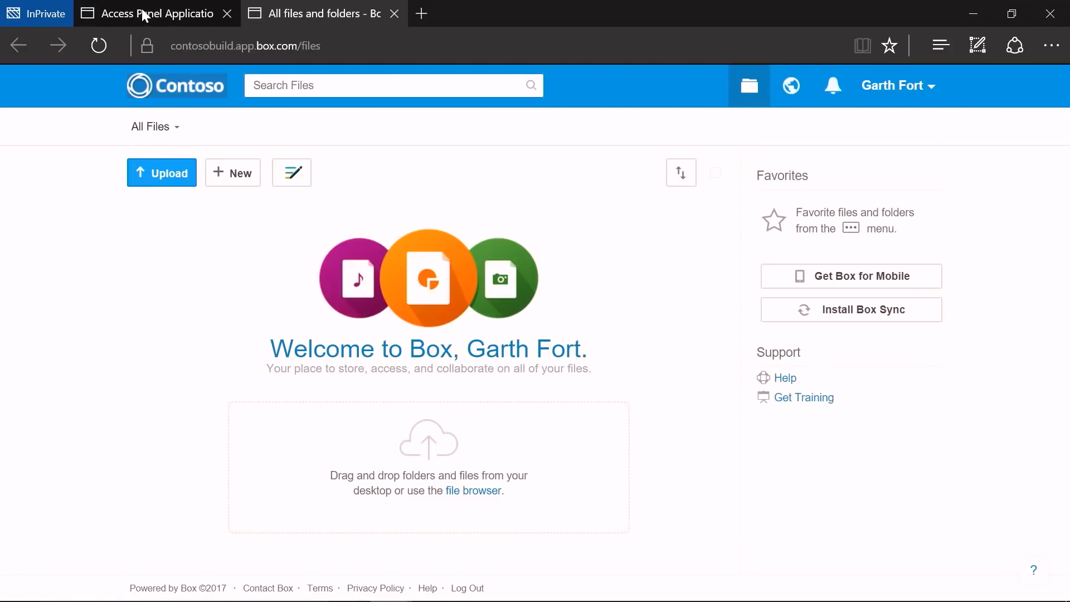
click(421, 13)
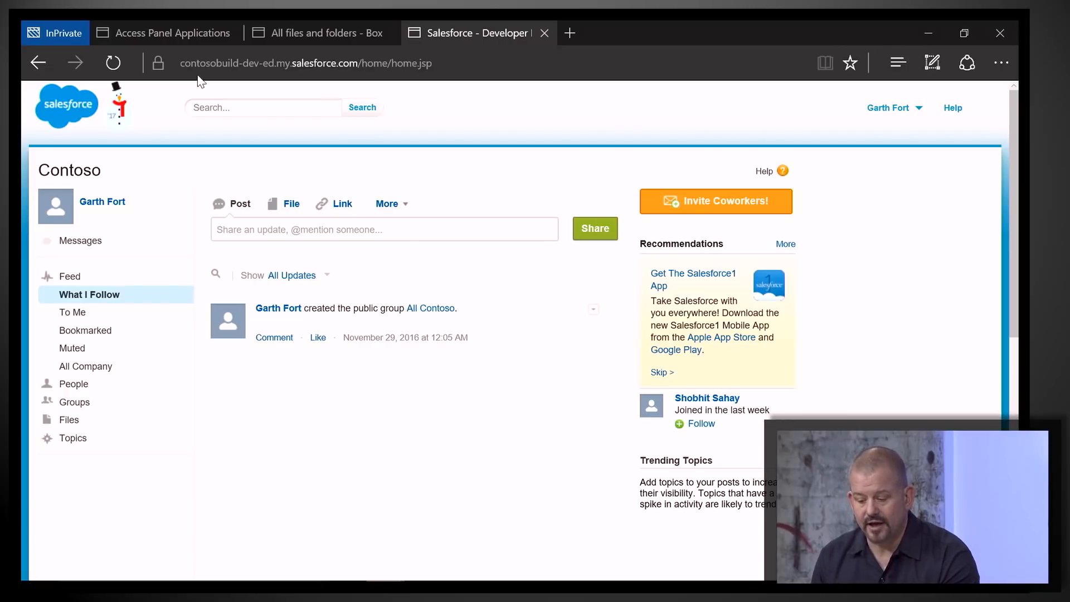
Launch another app from the Access Panel and view details of the trusted-network block
click(164, 33)
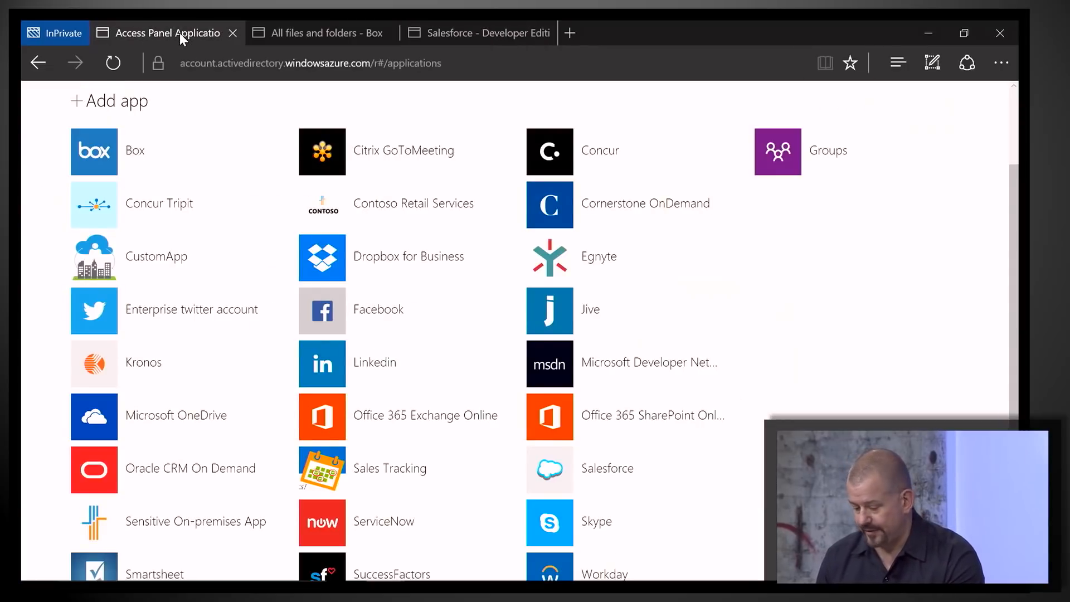
scroll(down, 3)
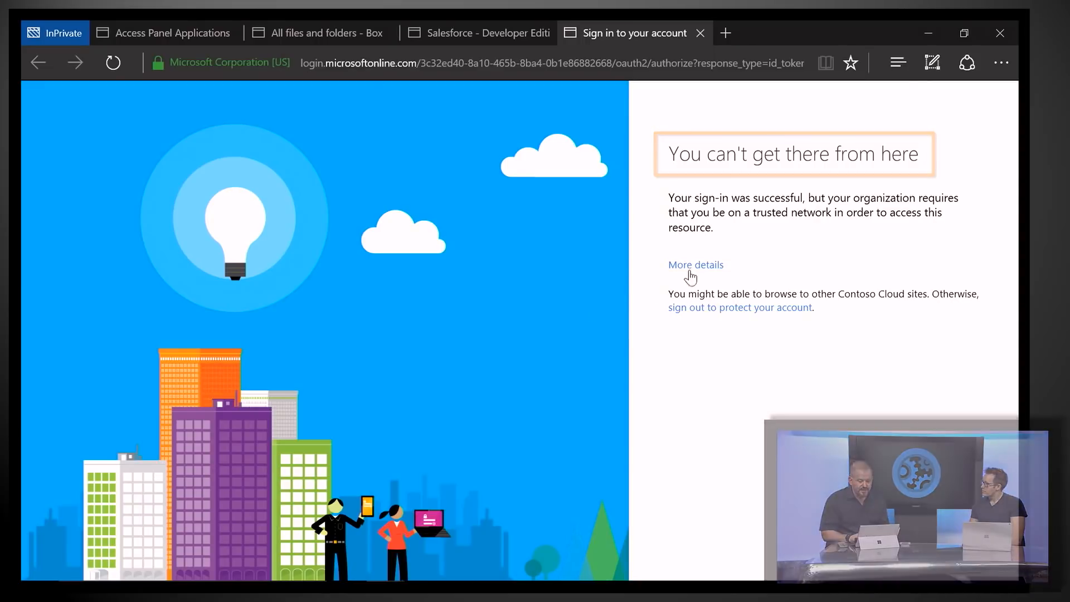
click(695, 264)
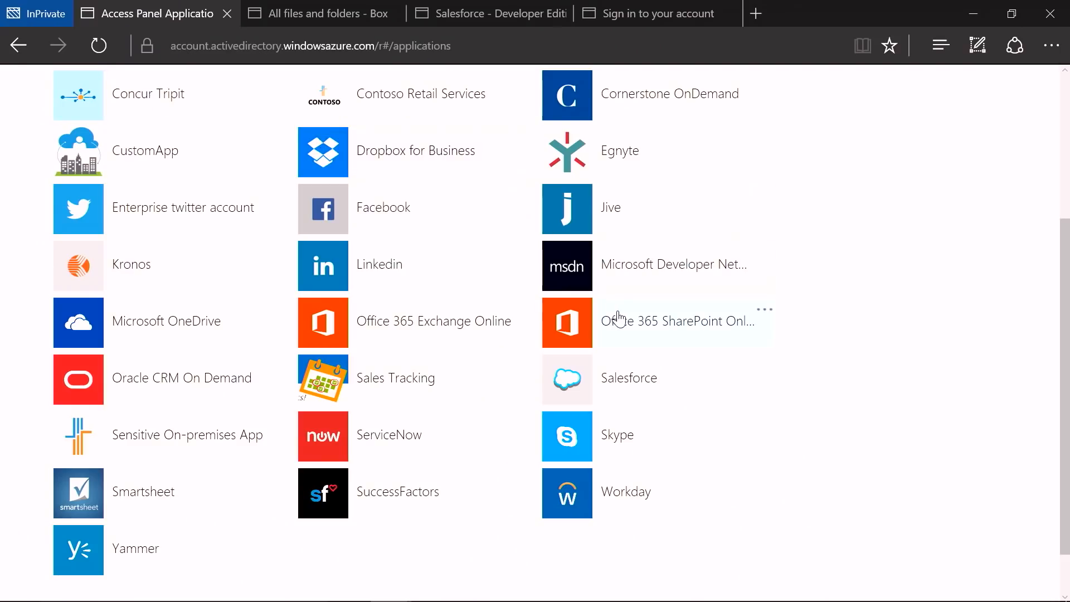
Switch from the Edge Access Panel window to Tor Browser with the Microsoft sign-in tab
click(566, 321)
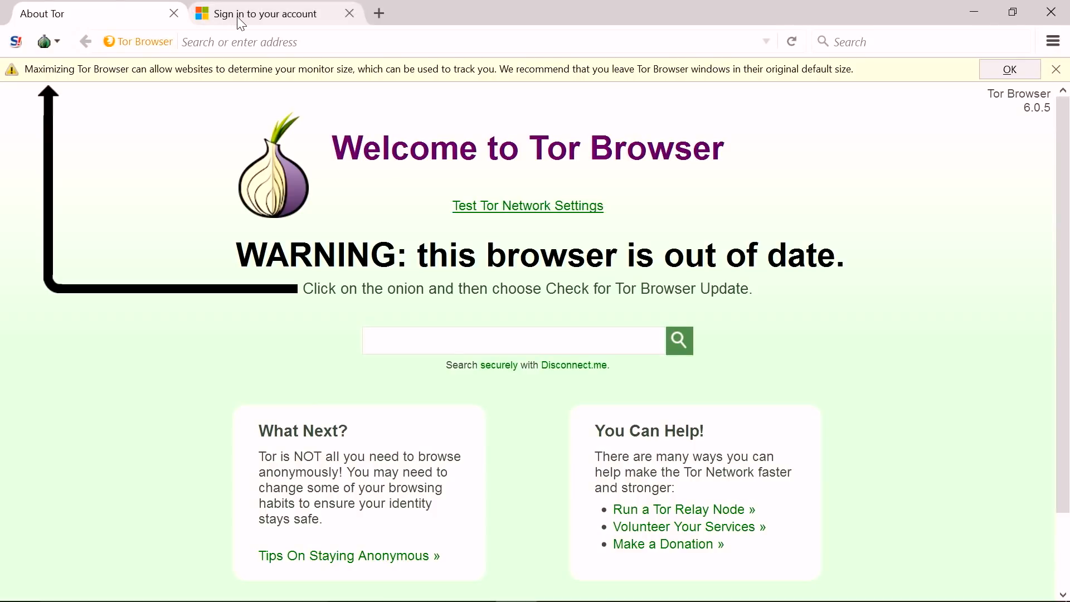
Submit the account password in Tor Browser and move to the Azure portal's Azure Active Directory blade
click(265, 13)
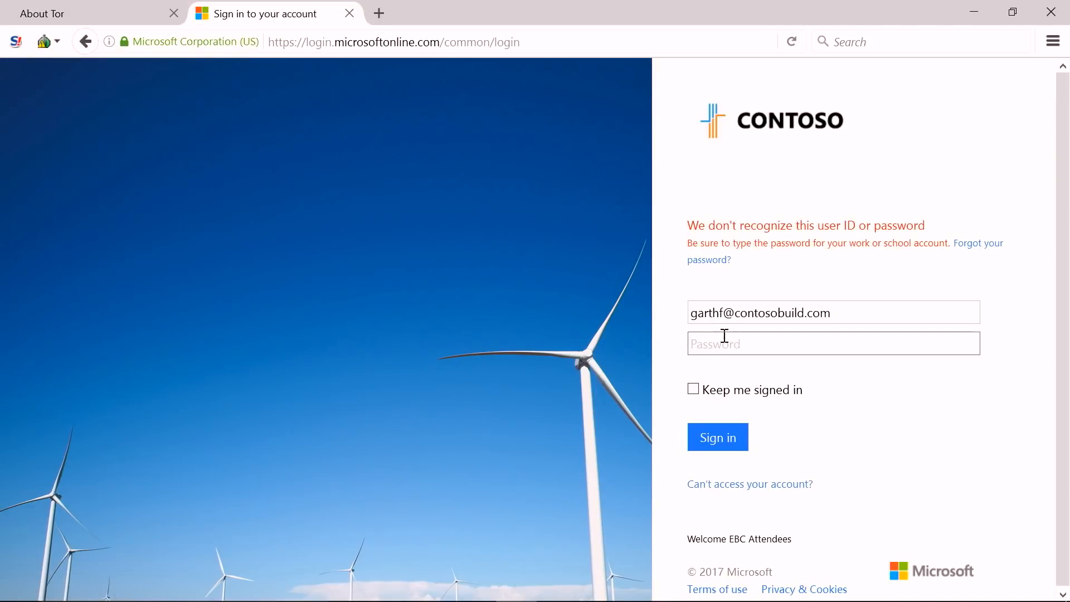
text(•)
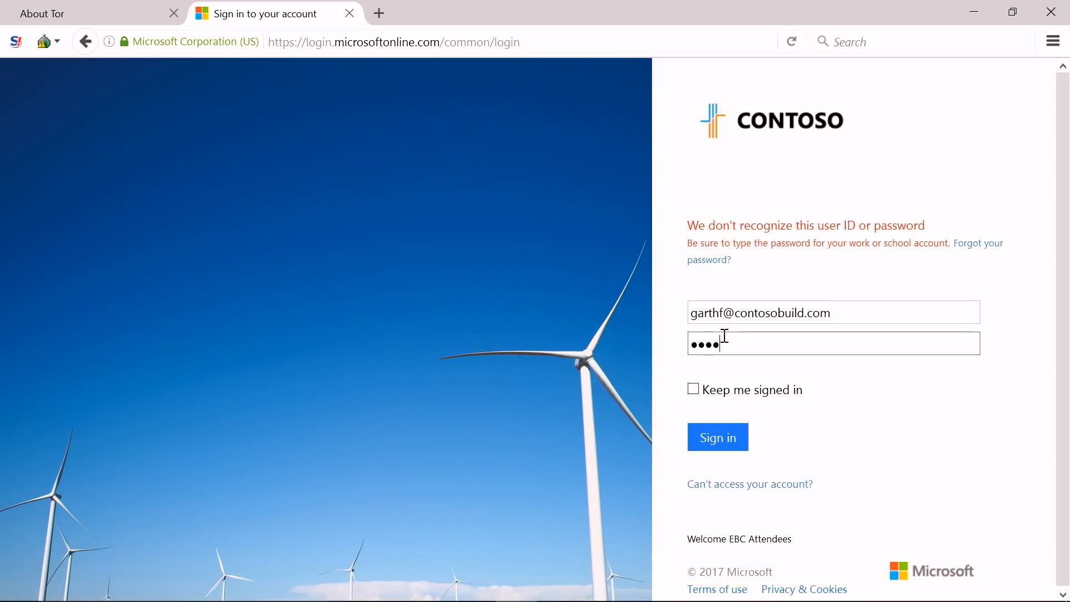
text(••••)
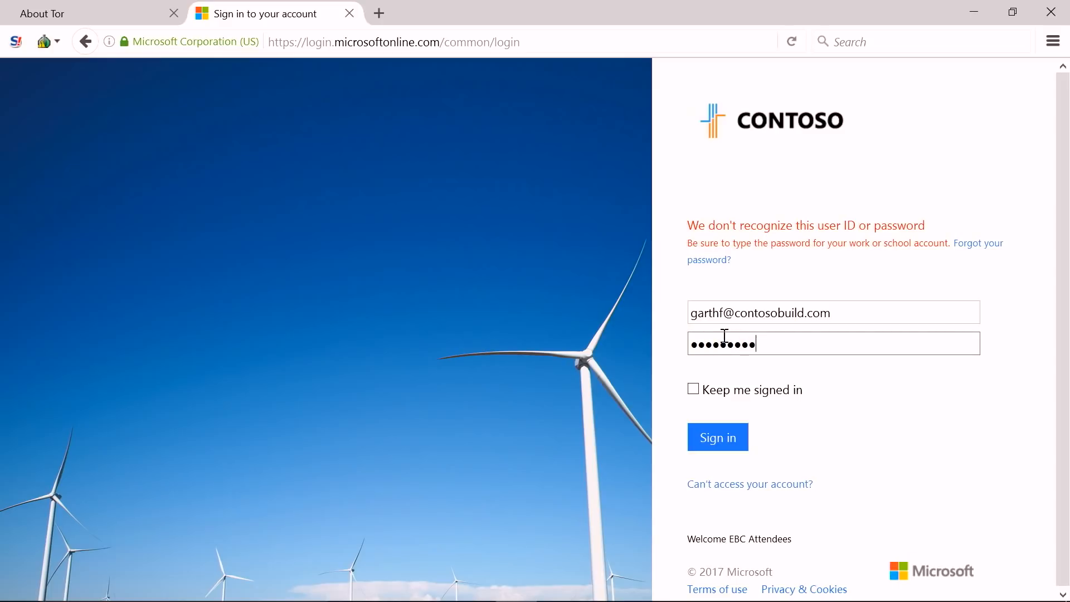
click(717, 436)
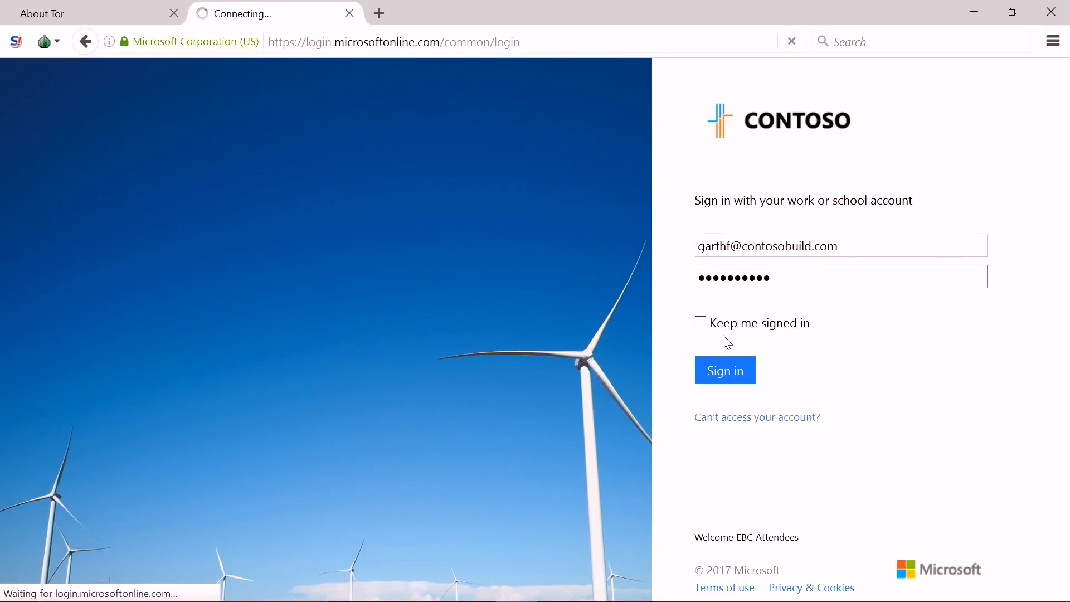
click(723, 370)
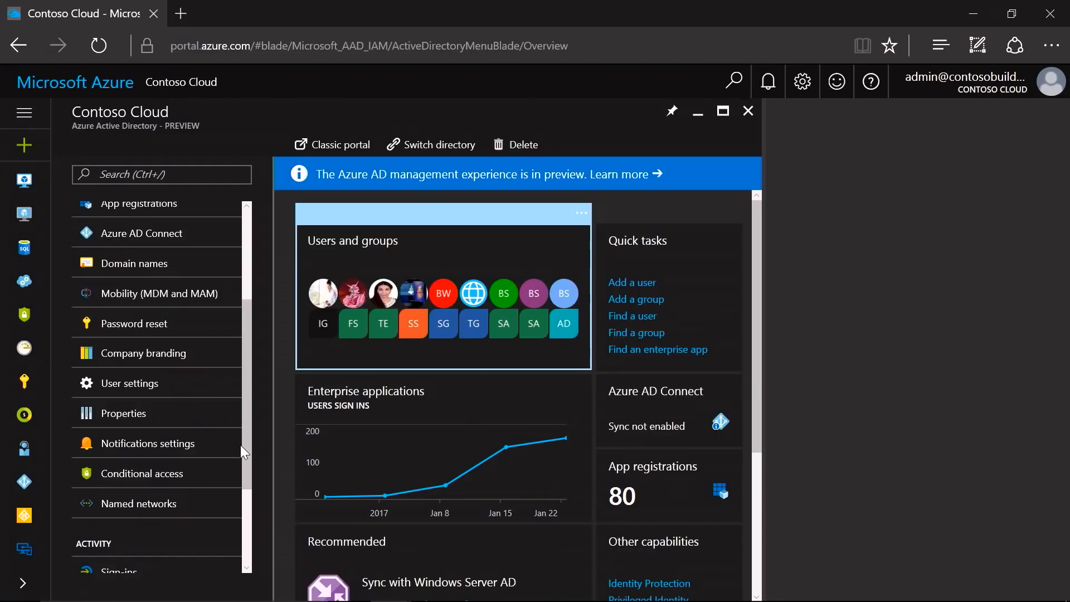
mouse_move(141, 473)
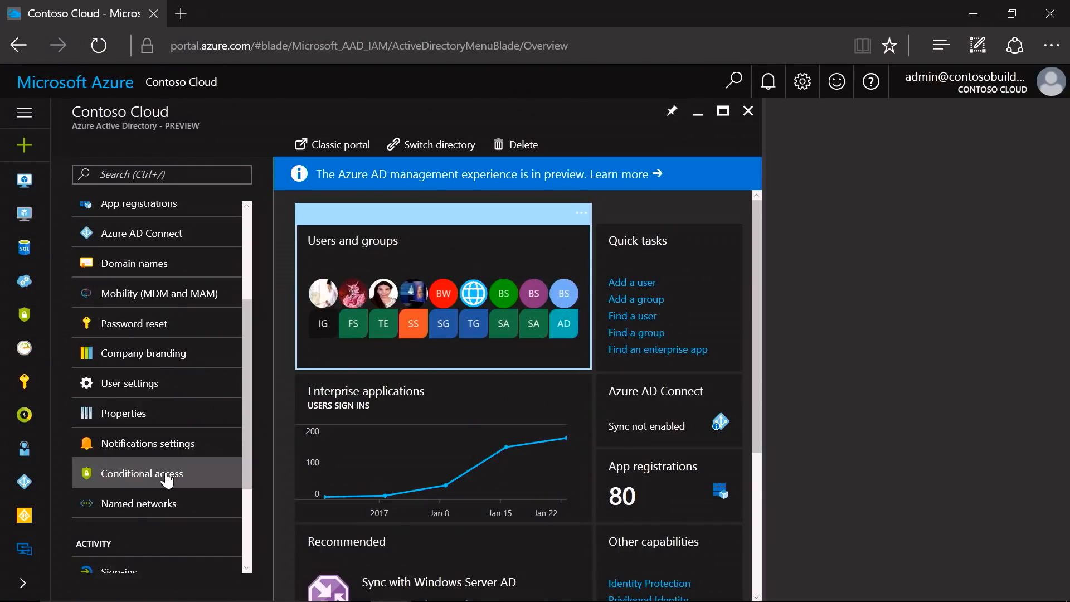
Show Contoso Cloud's conditional access policies from the Azure Active Directory menu
click(141, 473)
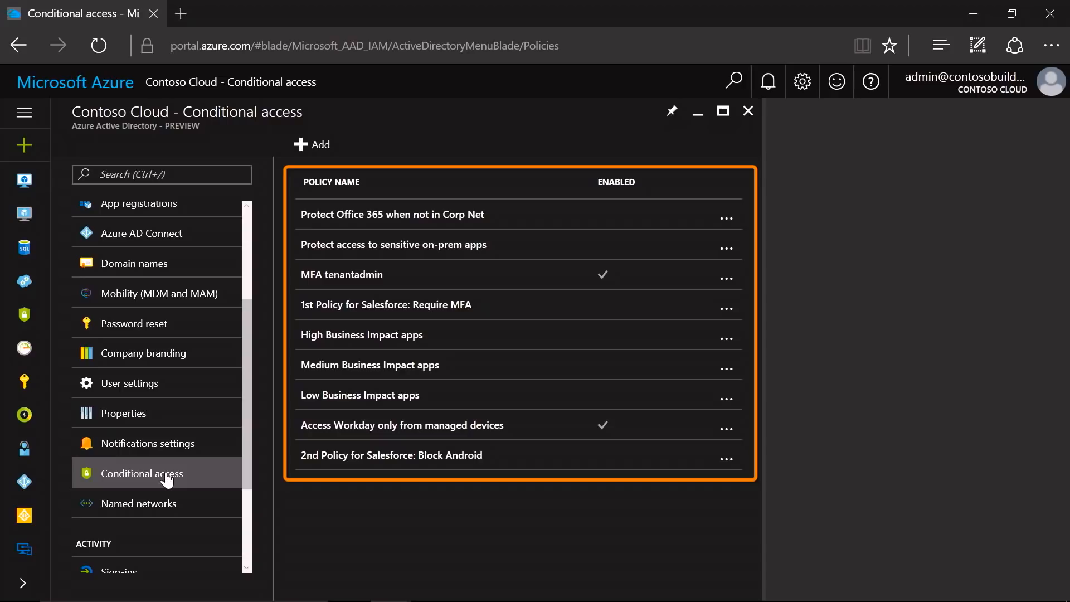
mouse_move(361, 334)
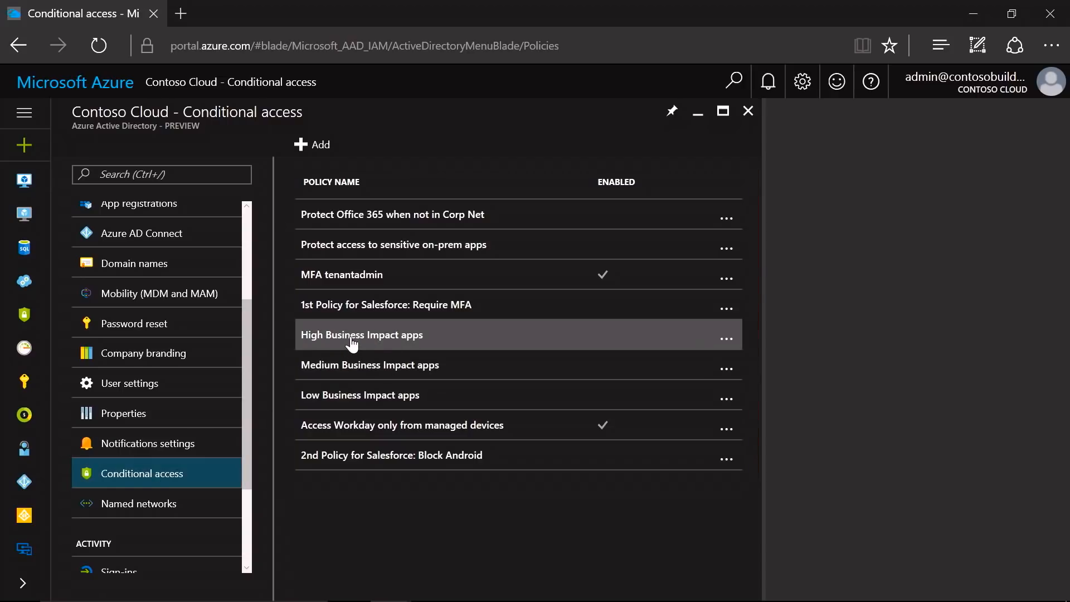
mouse_move(355, 365)
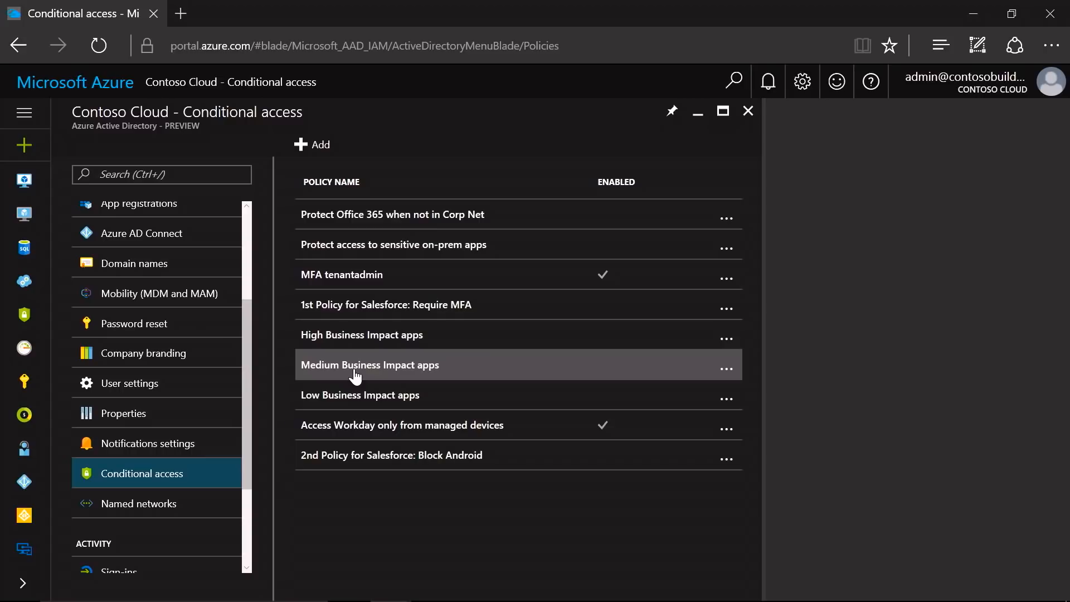
mouse_move(393, 334)
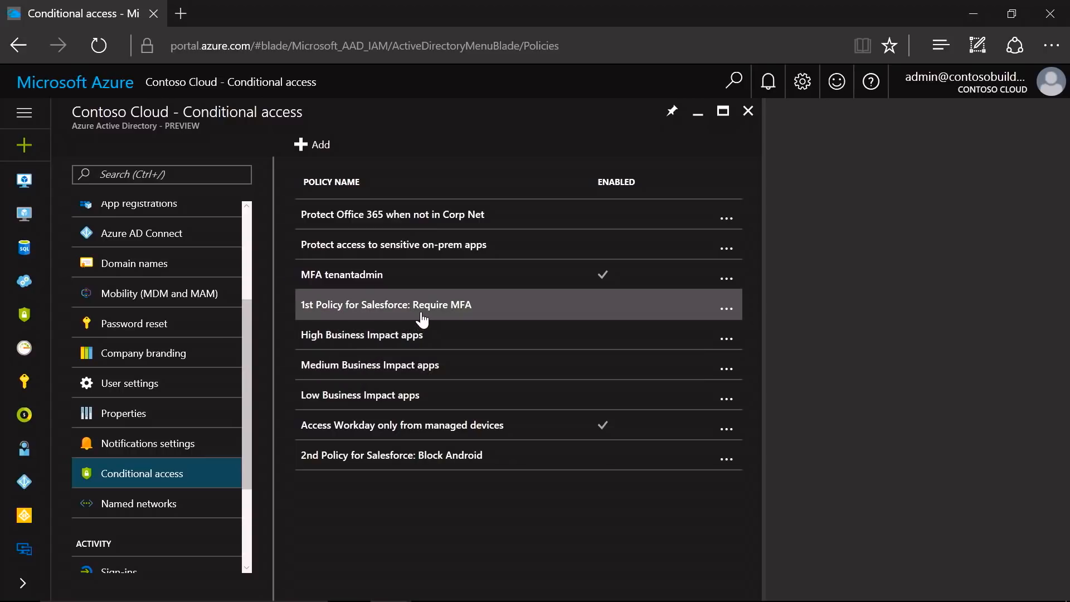
mouse_move(420, 334)
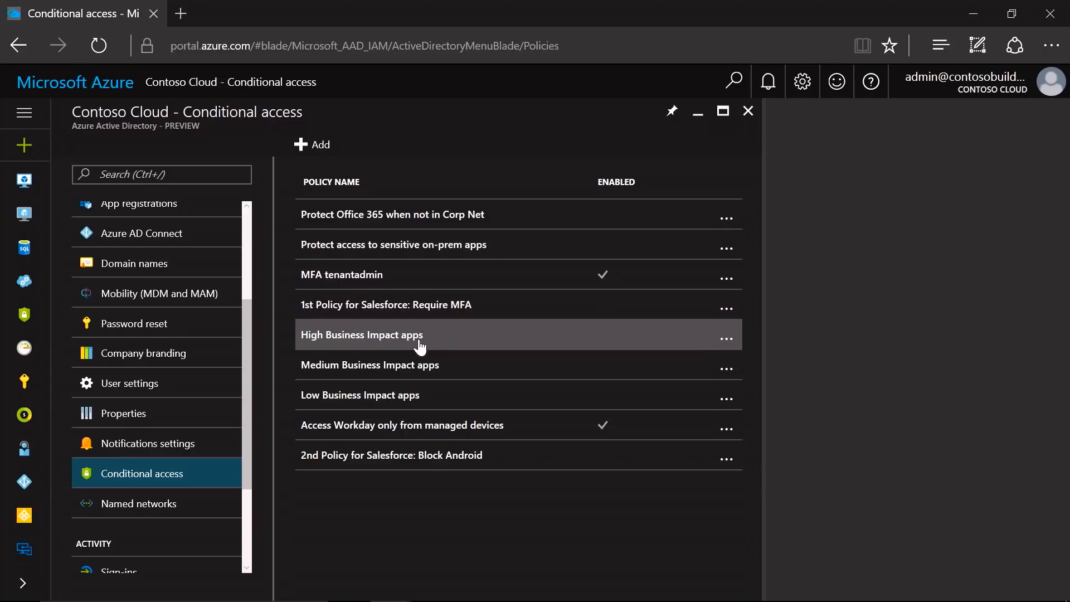
mouse_move(406, 455)
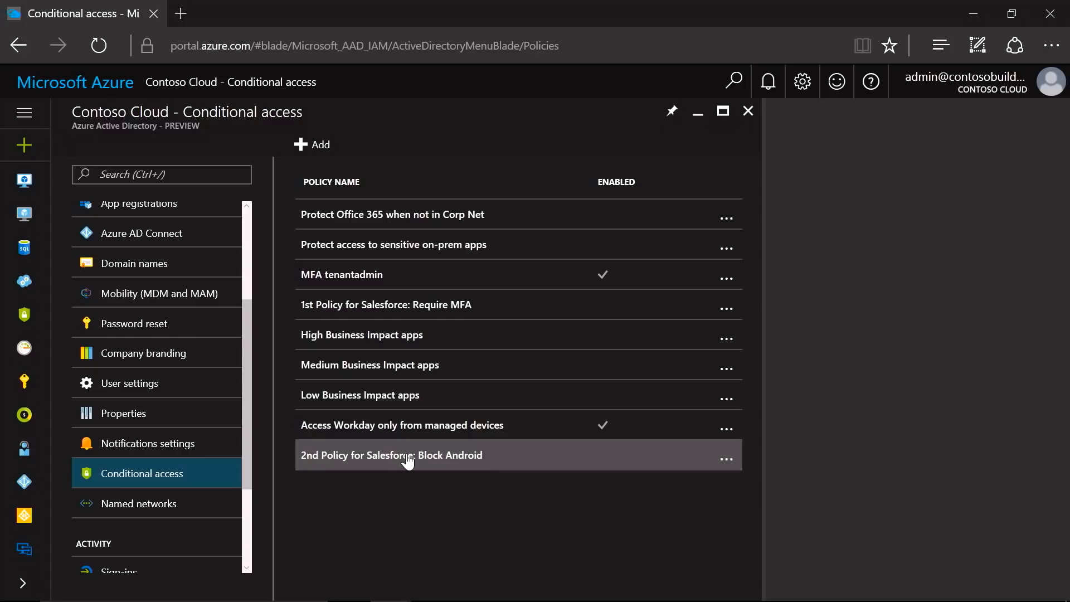
mouse_move(541, 304)
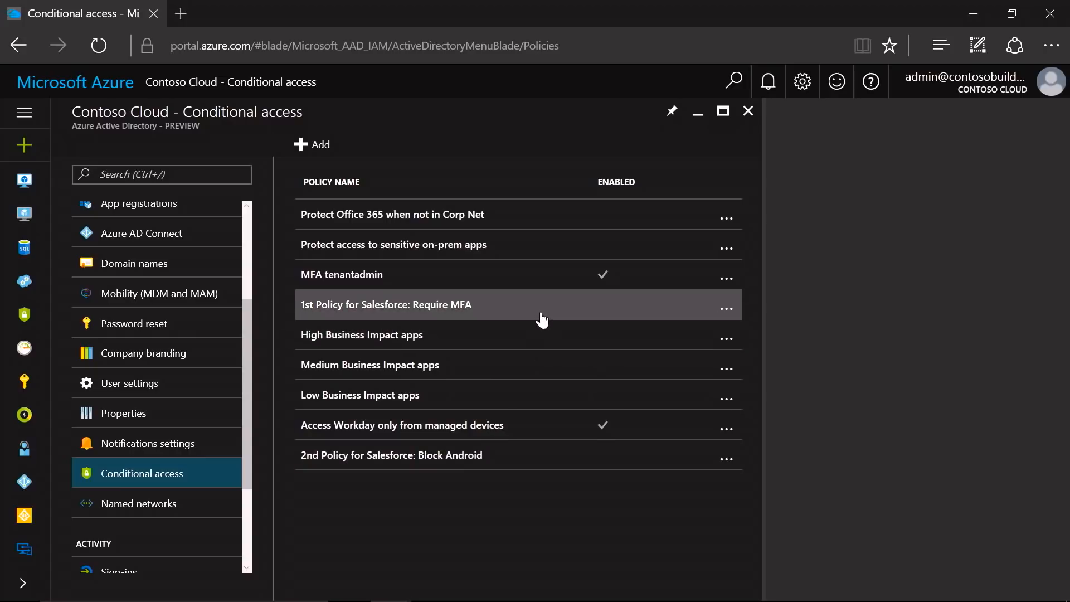
Review the '1st Policy for Salesforce: Require MFA' included Sales group and show its conditions
click(386, 304)
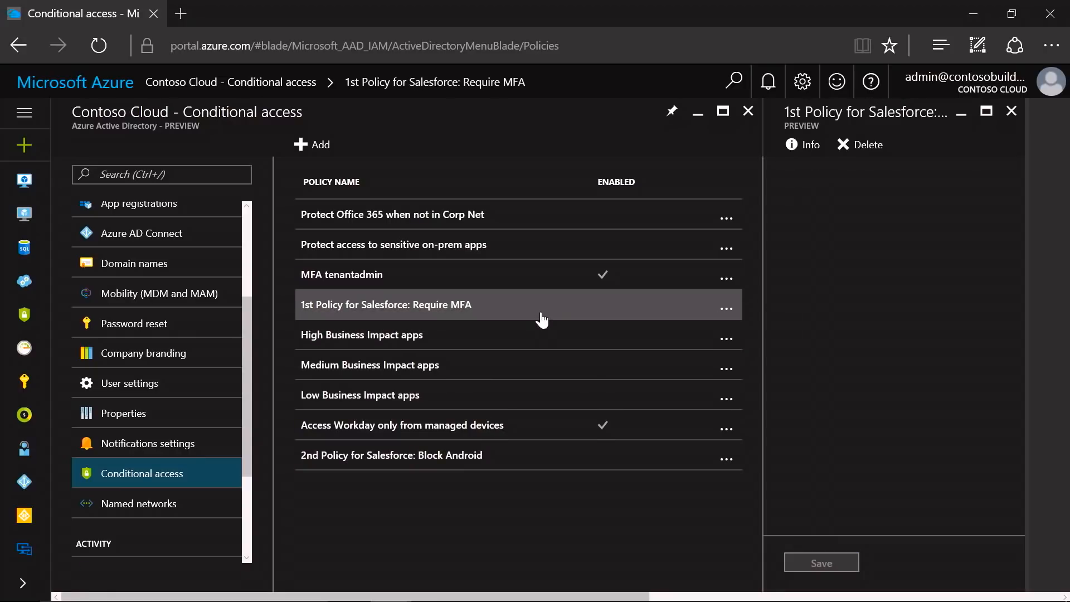
click(385, 304)
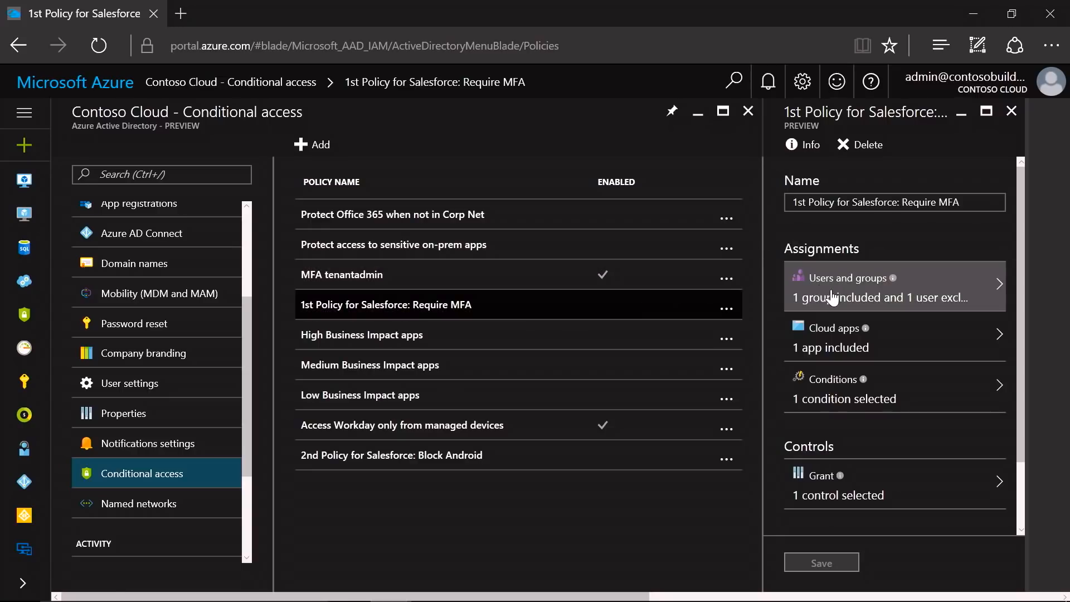
click(844, 285)
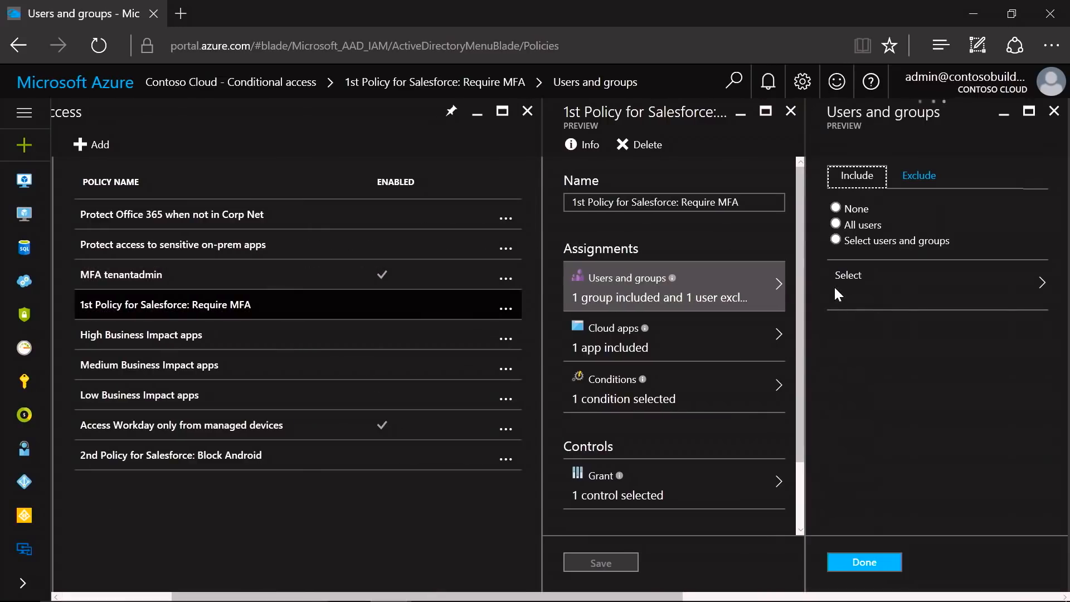
click(835, 240)
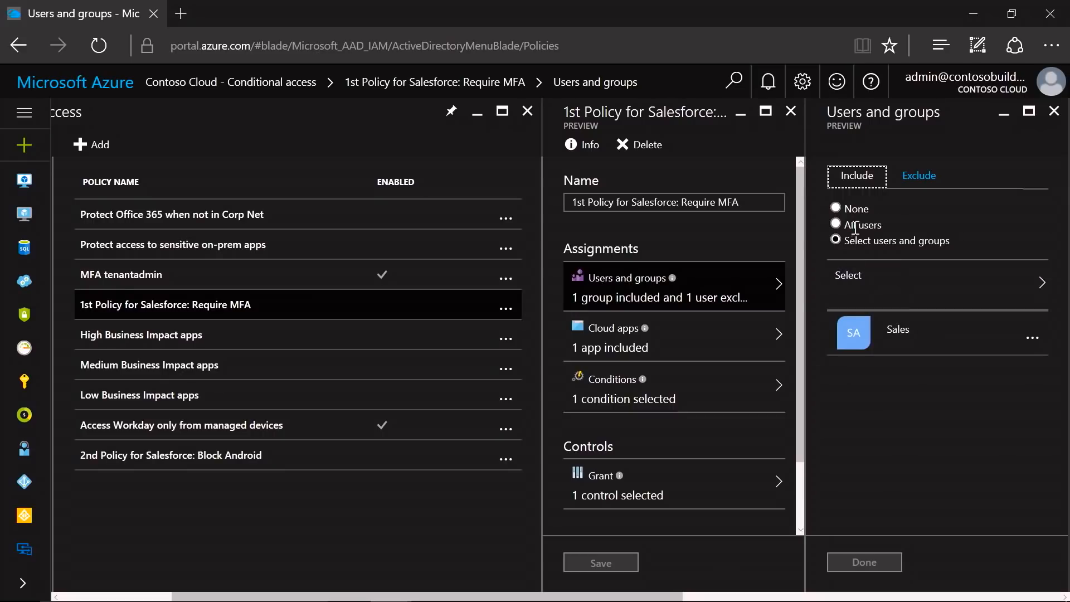
mouse_move(894, 217)
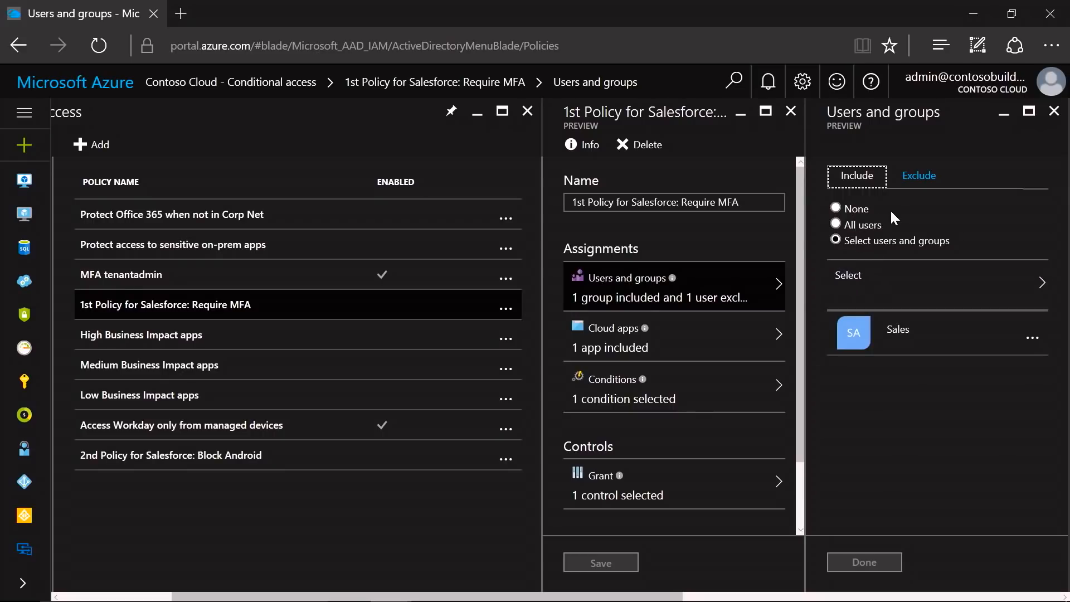
mouse_move(910, 217)
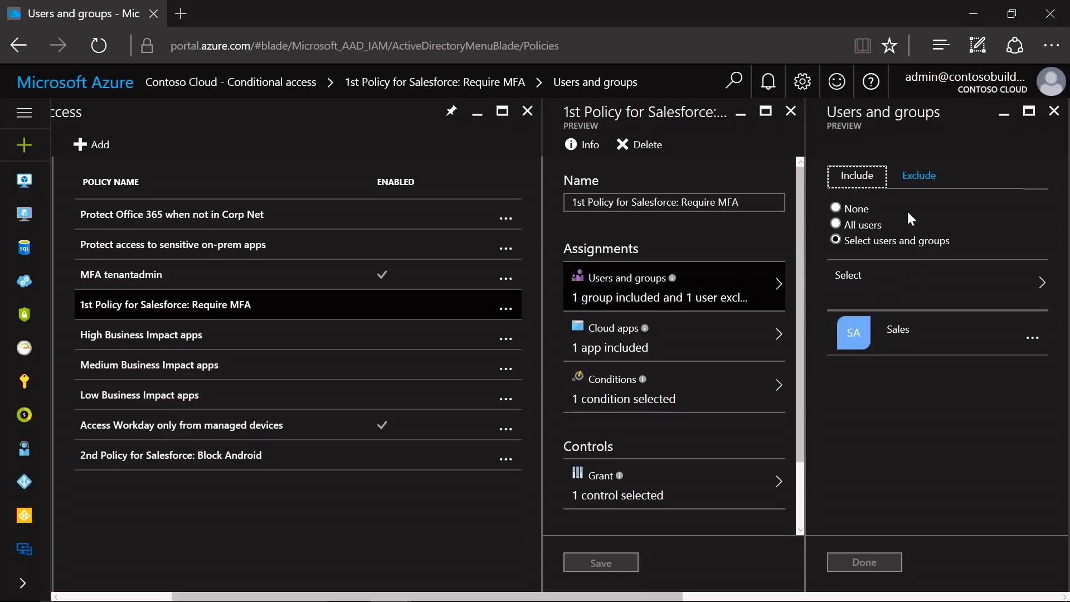
click(918, 175)
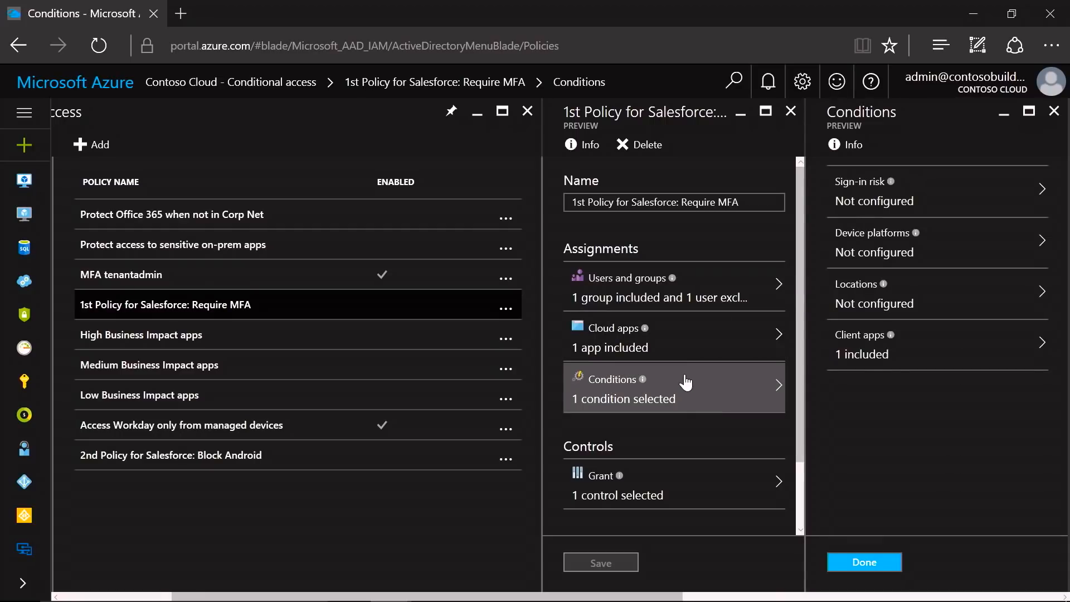
mouse_move(693, 381)
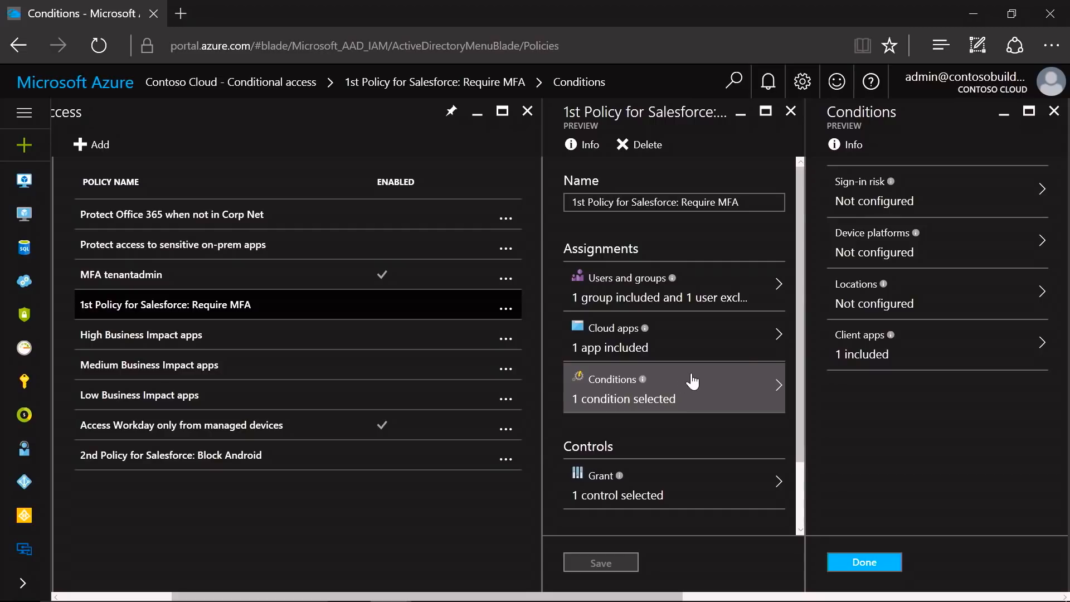
mouse_move(924, 204)
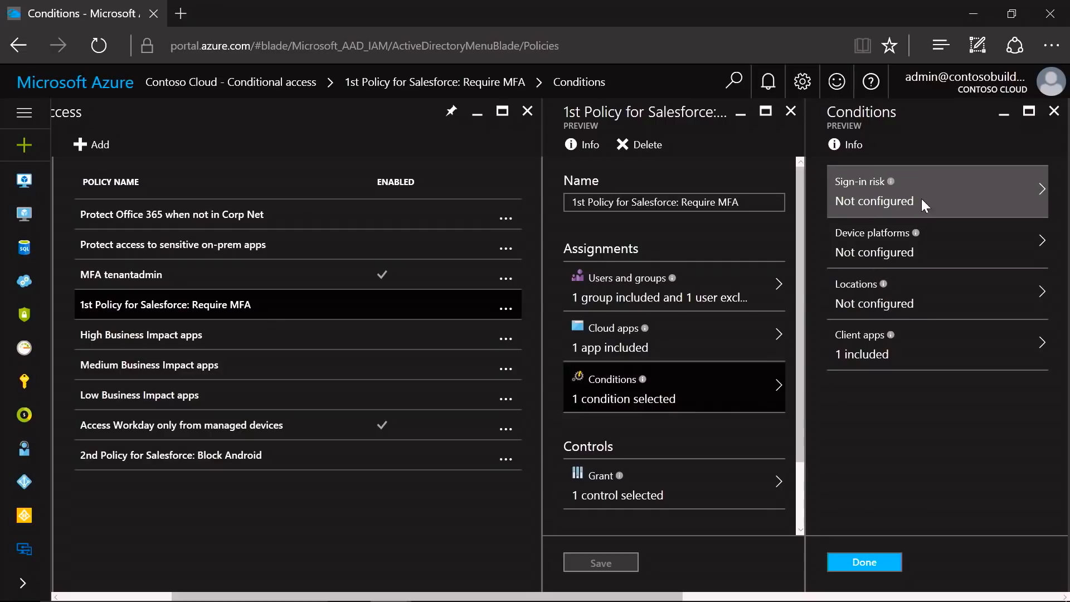
Configure sign-in risk to Yes, including High and Medium risk levels
click(934, 191)
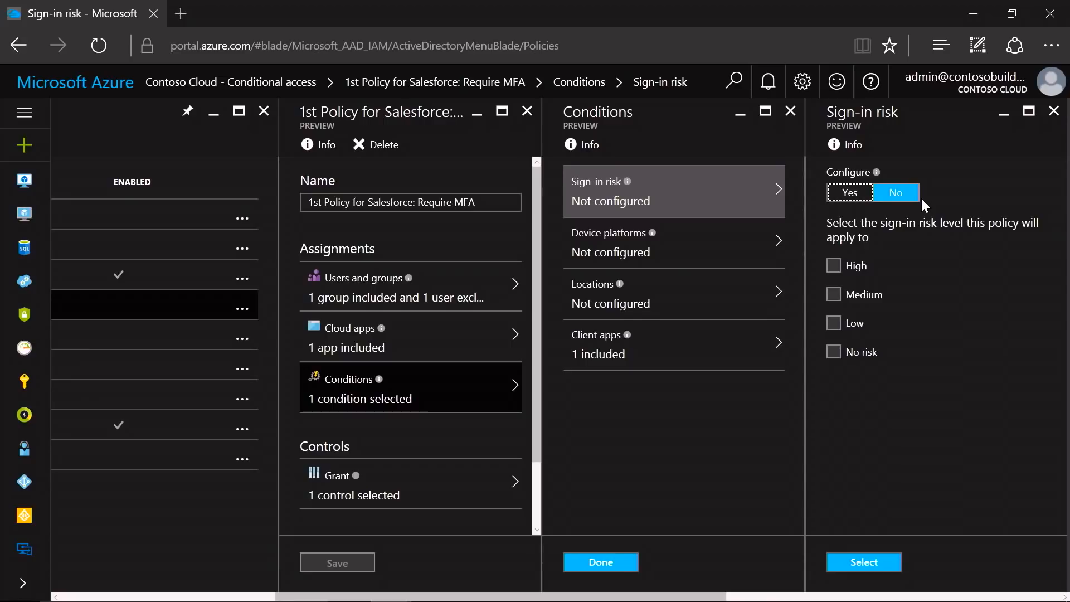
click(848, 192)
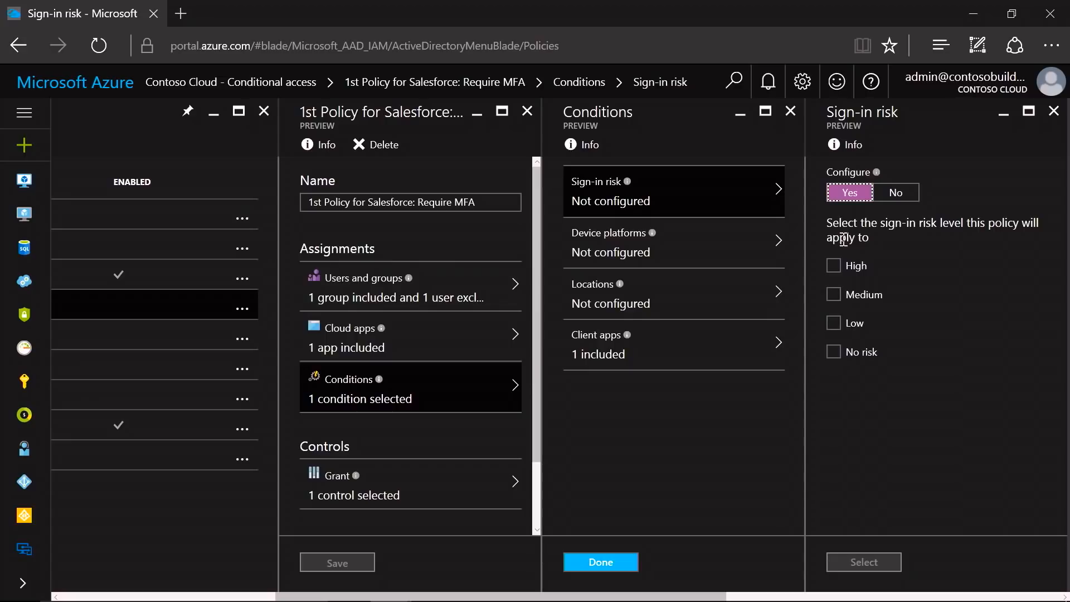
click(833, 265)
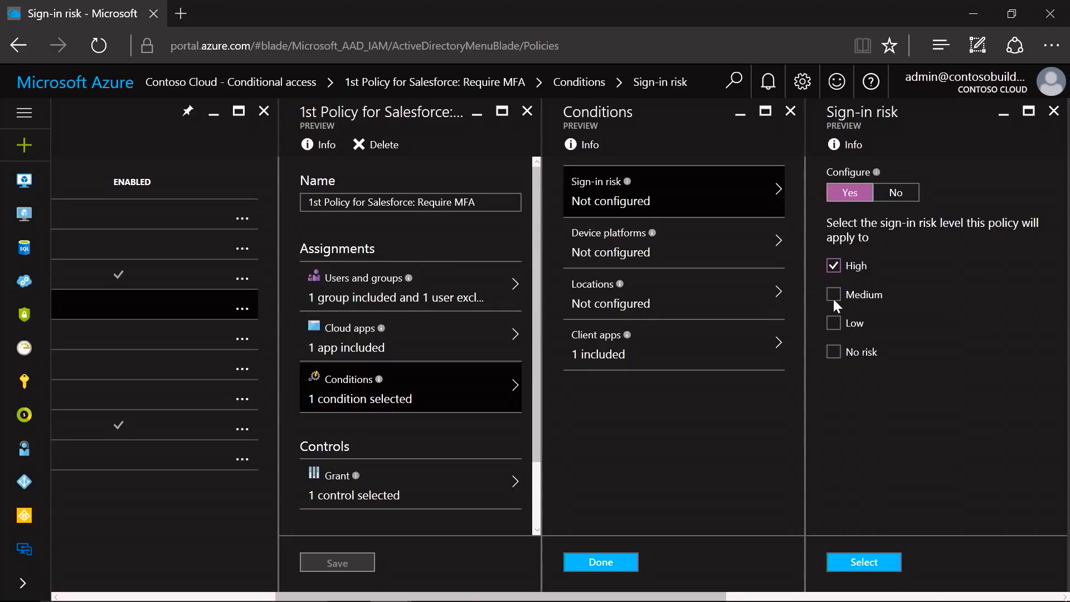
click(833, 294)
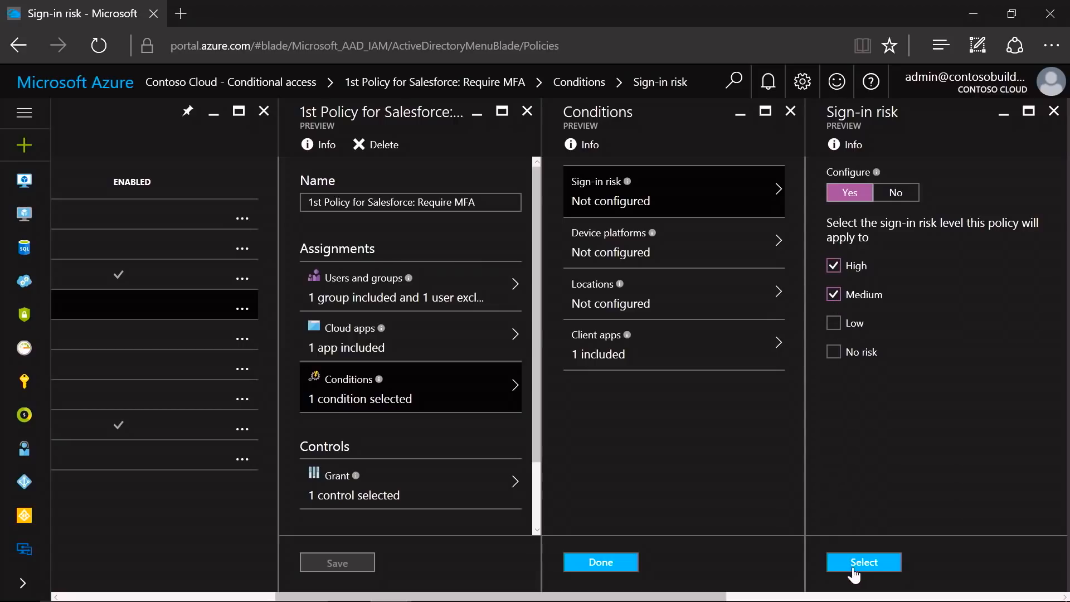
click(862, 561)
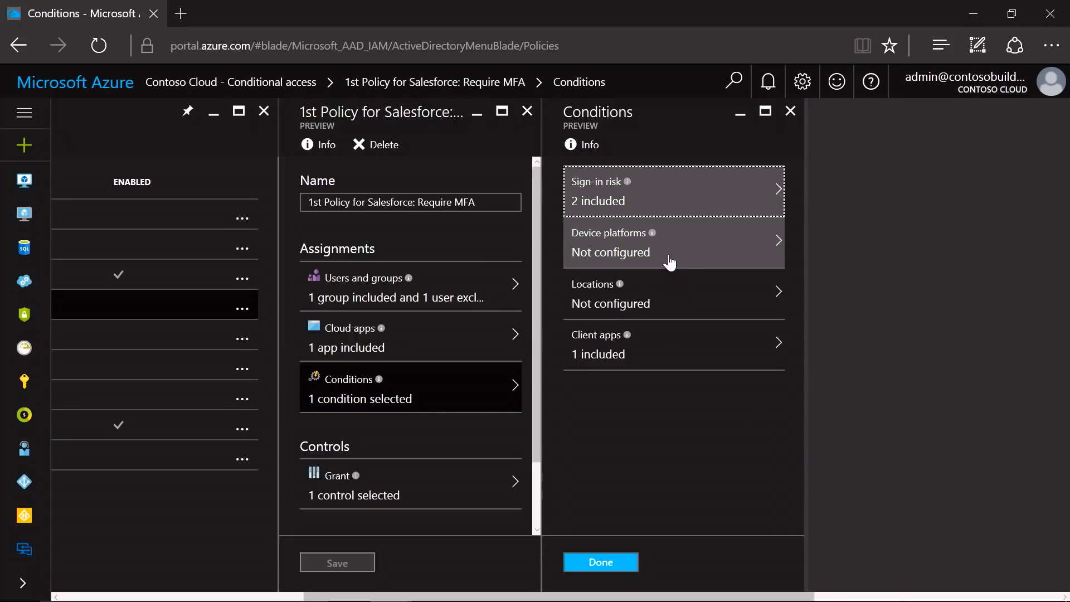
Configure device platforms to Yes with Android, iOS, Windows Phone and Windows selected
click(672, 242)
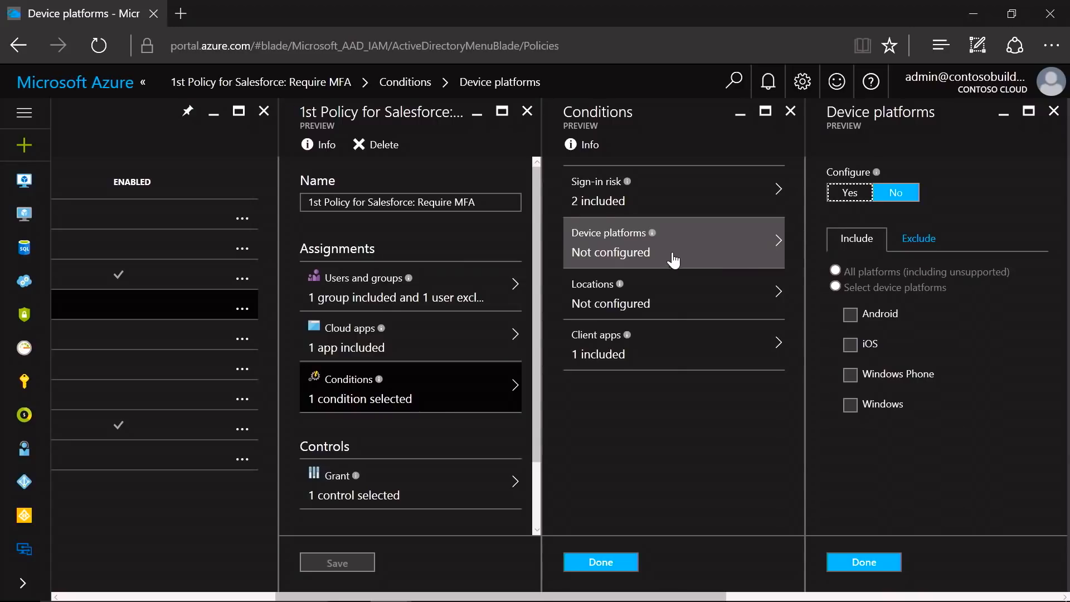
click(848, 192)
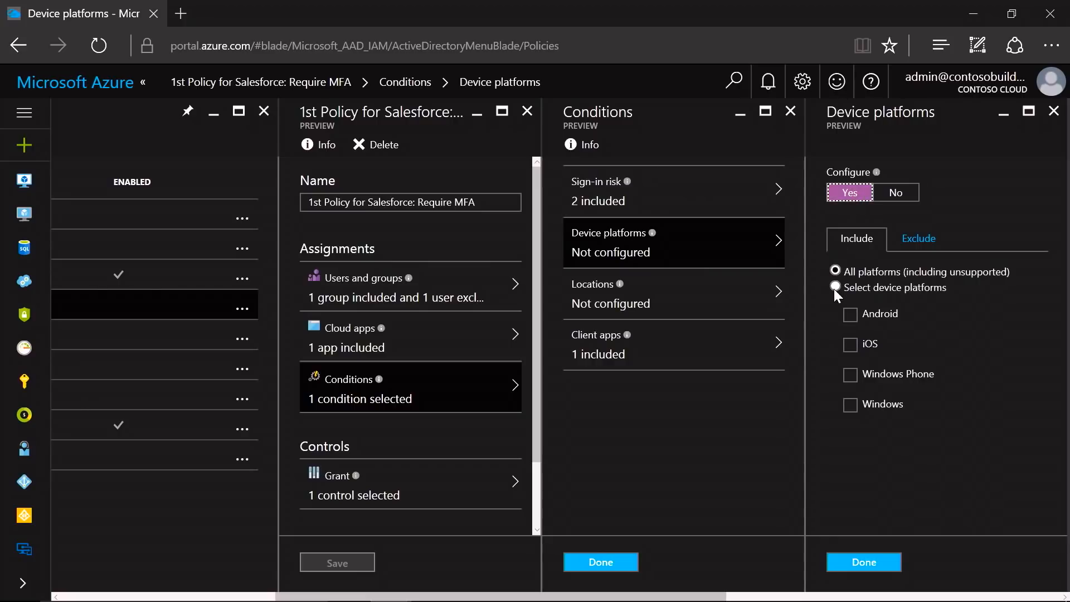
click(834, 288)
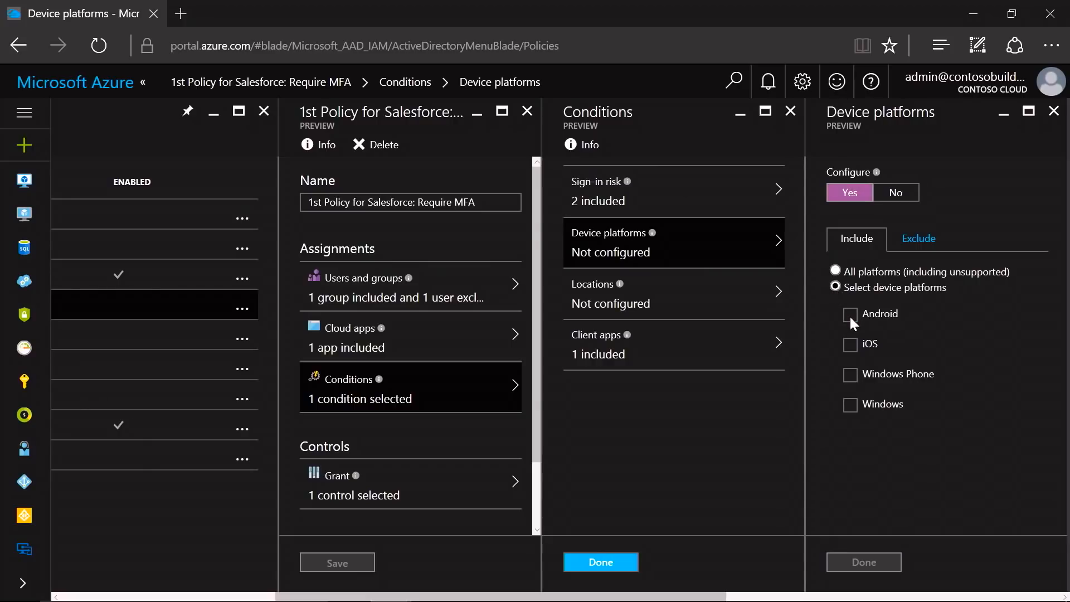
click(850, 313)
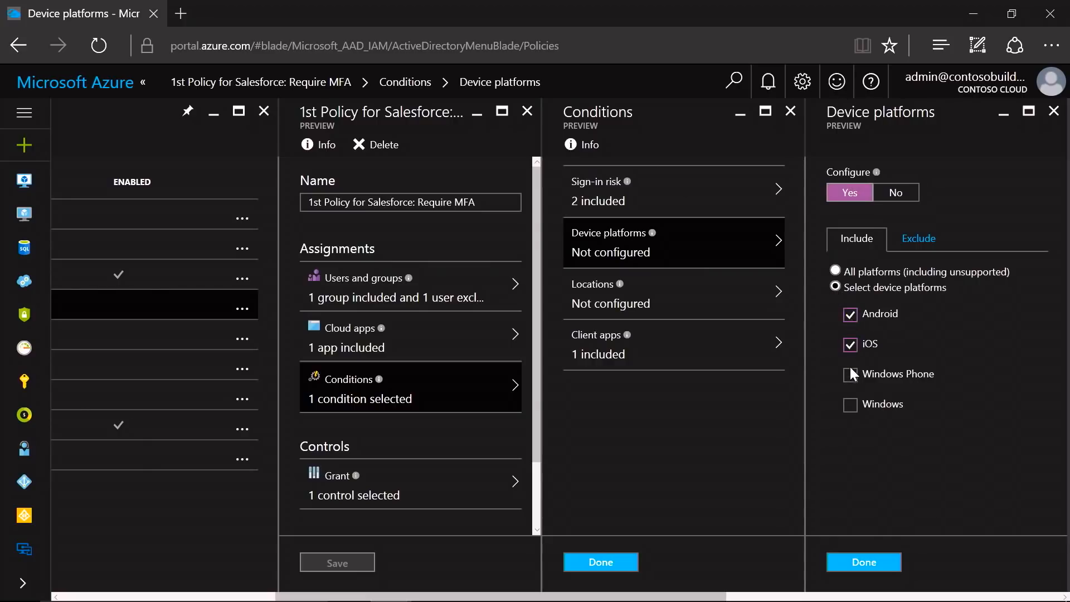
click(850, 403)
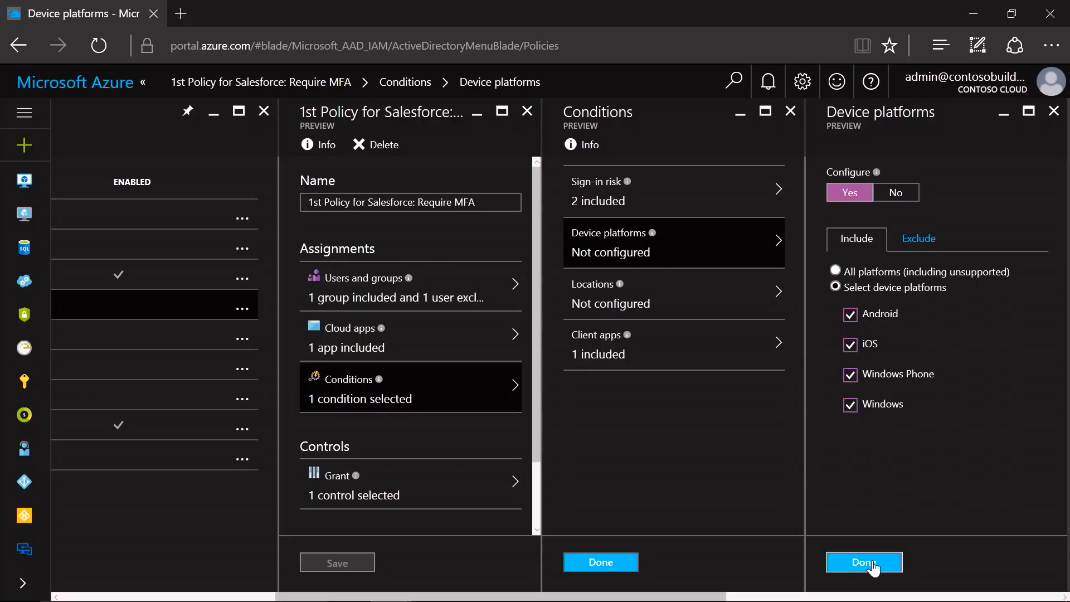
click(863, 562)
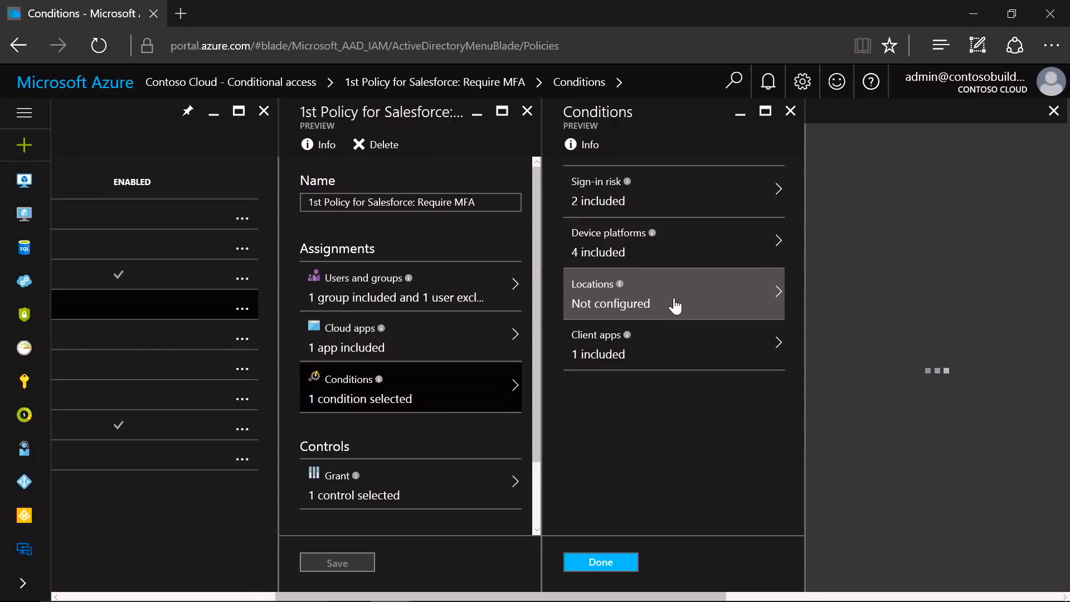
click(672, 294)
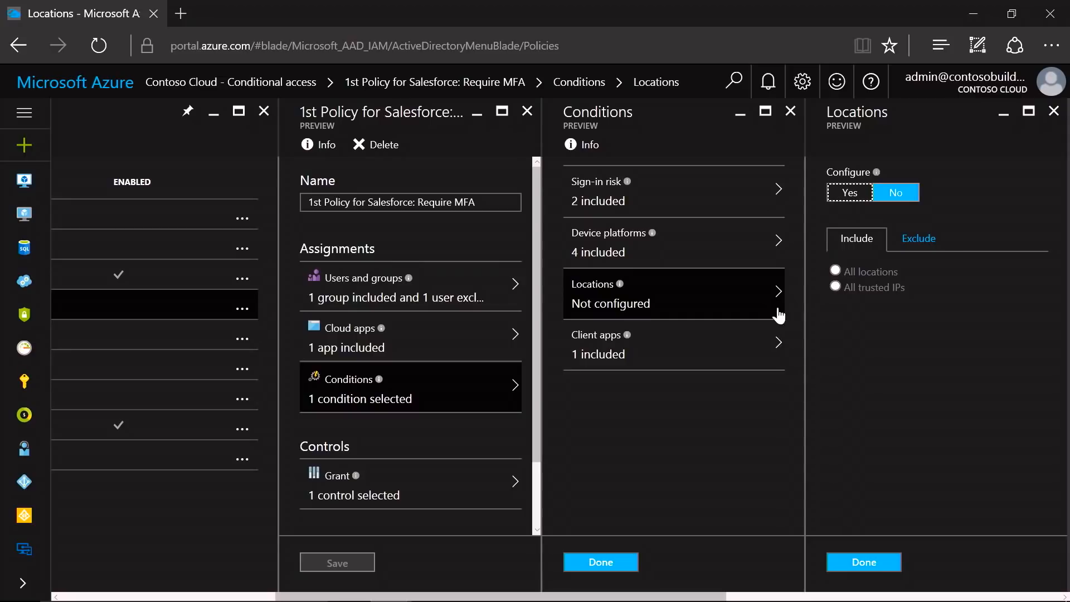
click(672, 344)
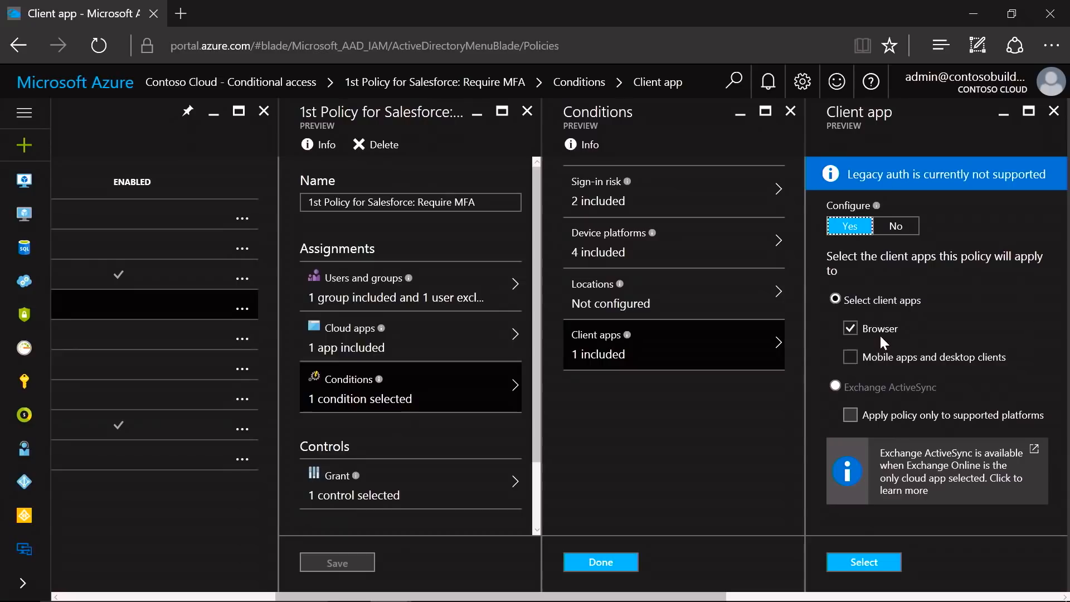
mouse_move(884, 343)
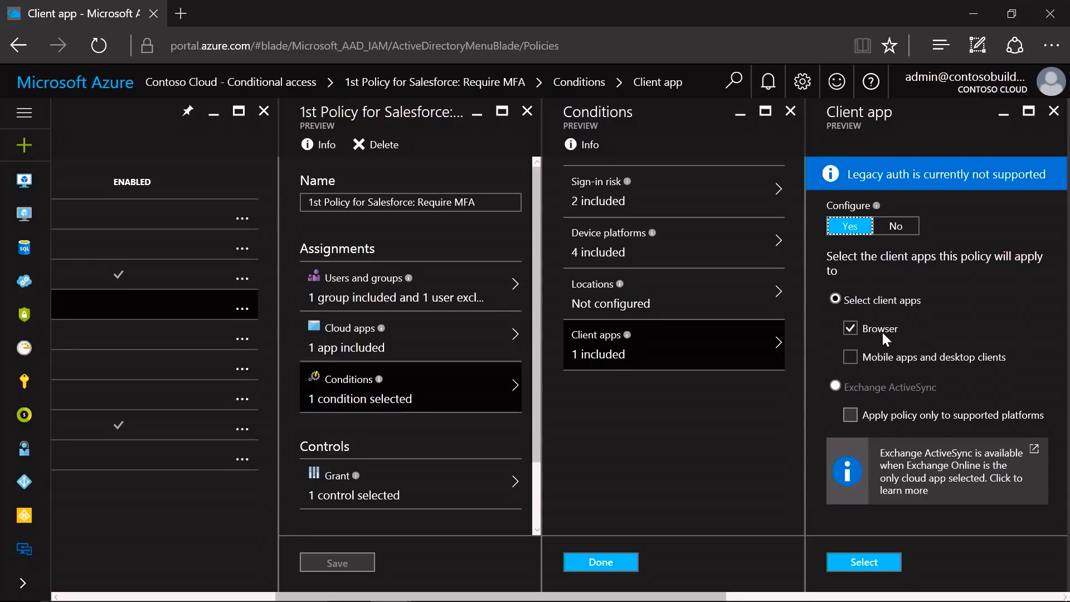
mouse_move(884, 432)
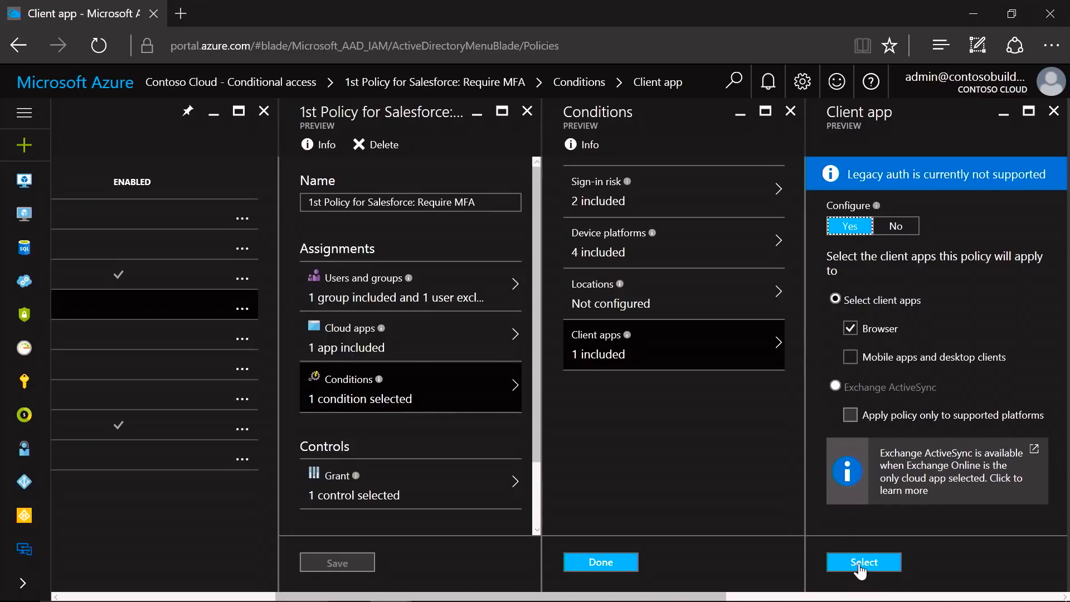
click(863, 562)
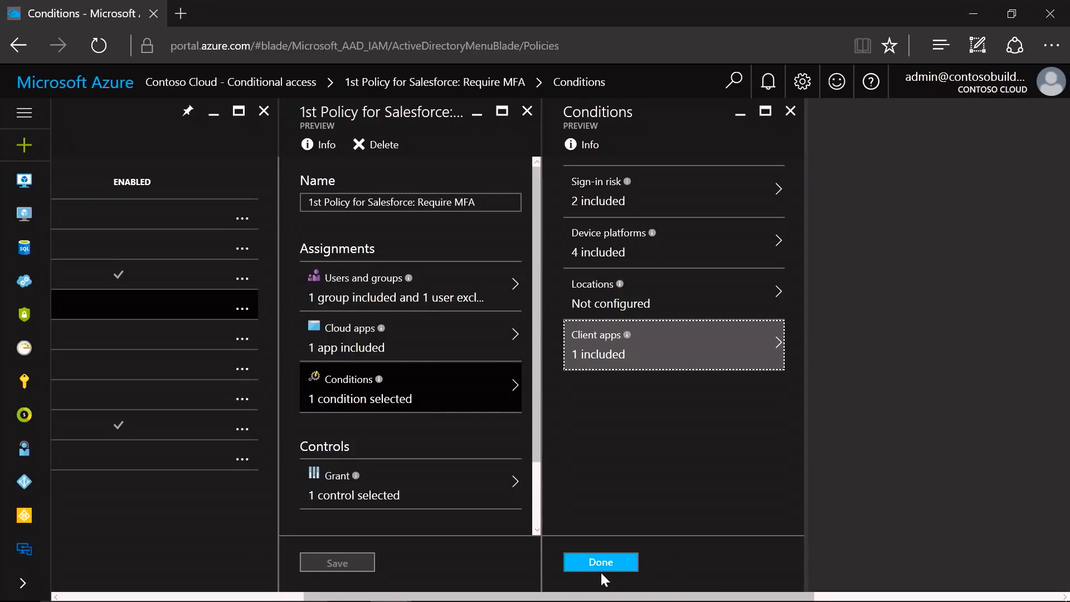
Finish conditions and set grant controls to require MFA or a compliant device
click(599, 561)
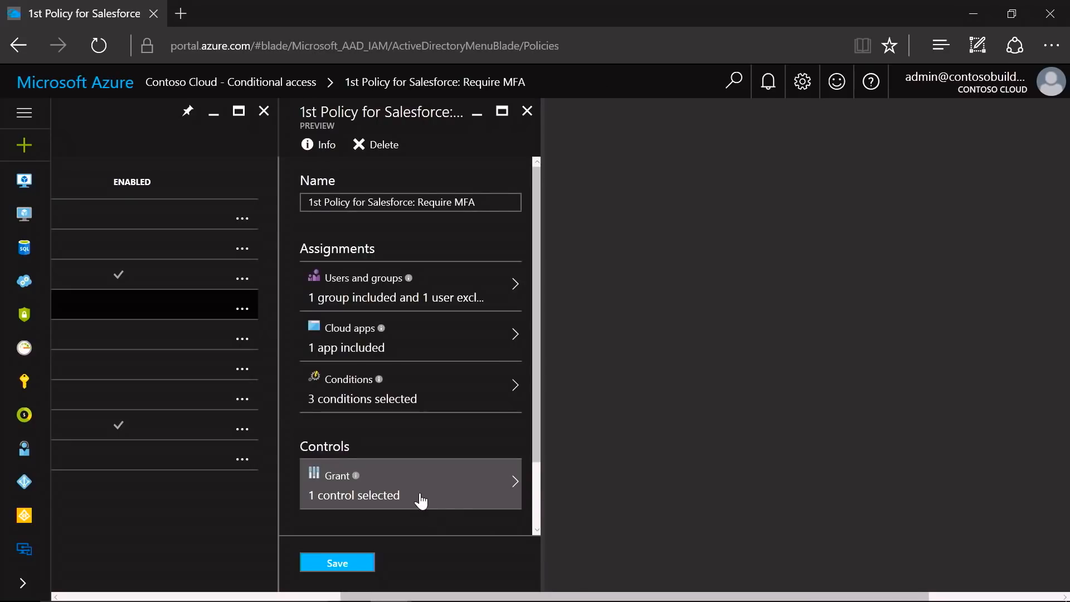
click(410, 484)
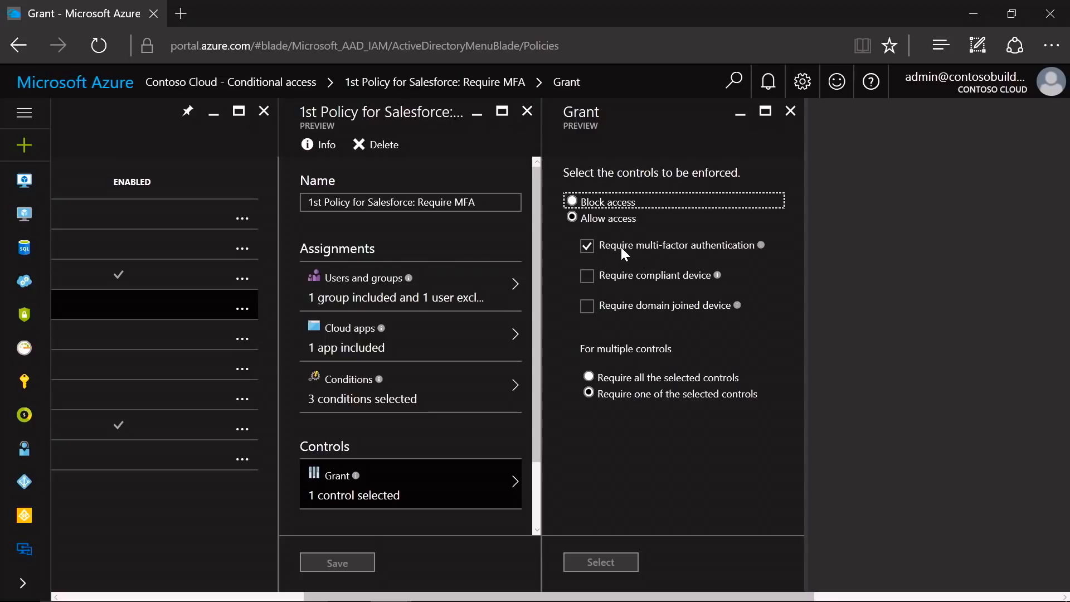
mouse_move(729, 260)
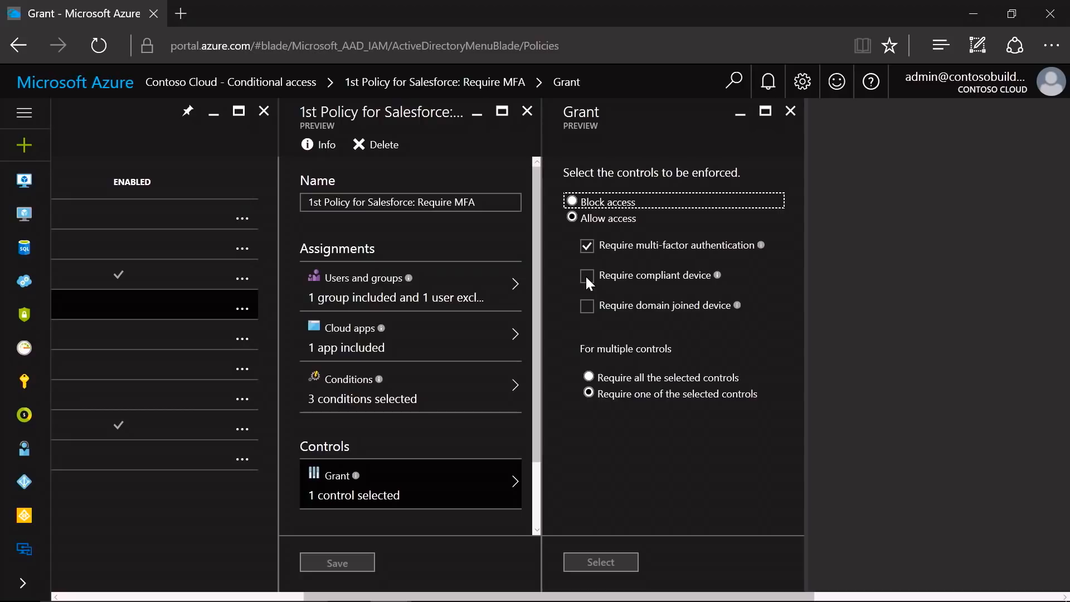
click(585, 275)
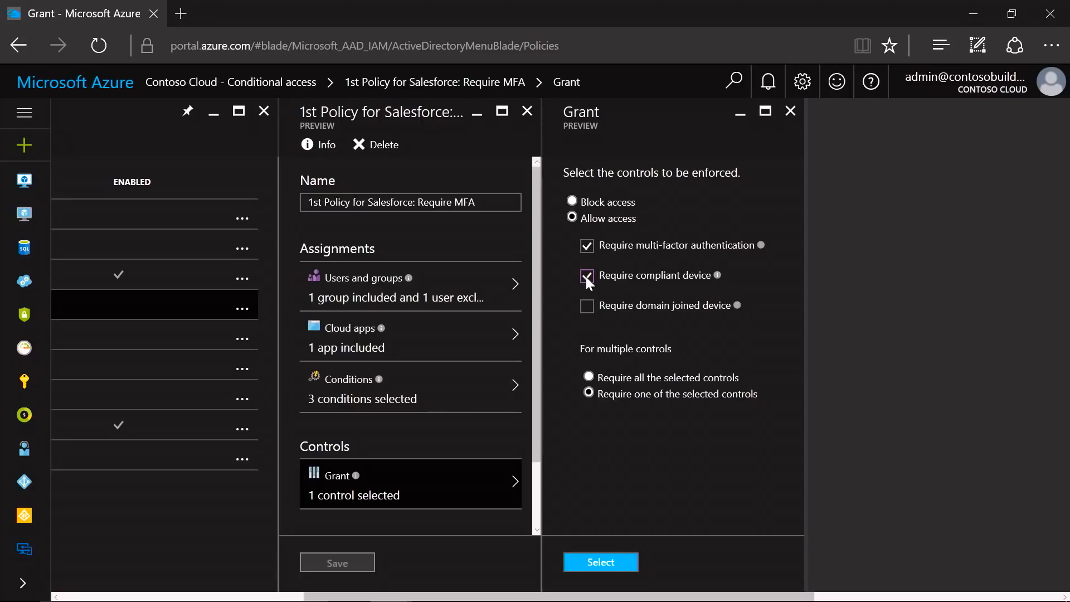
click(585, 275)
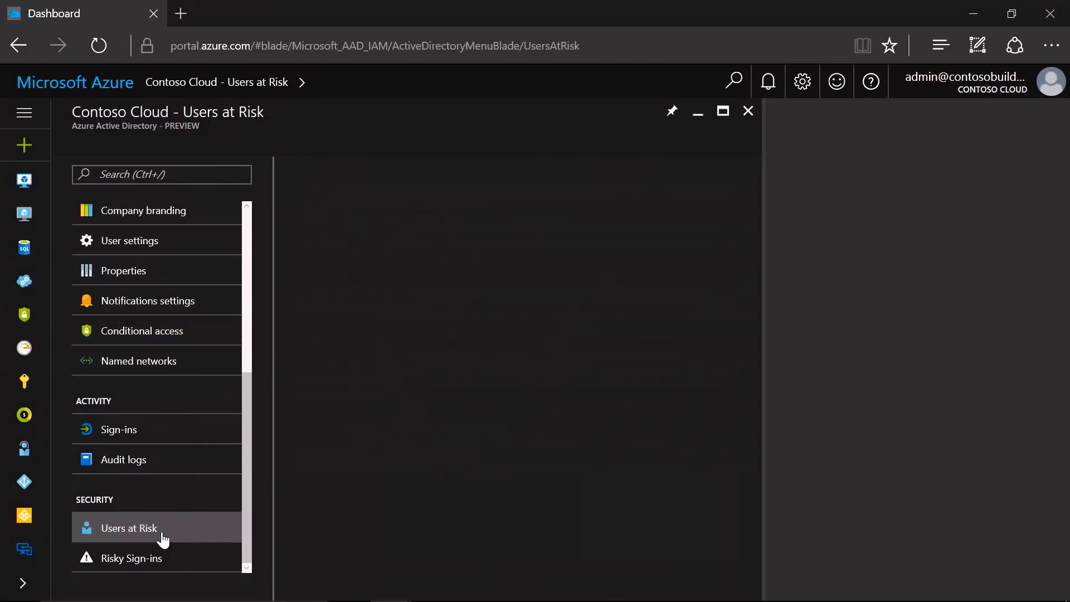
click(128, 528)
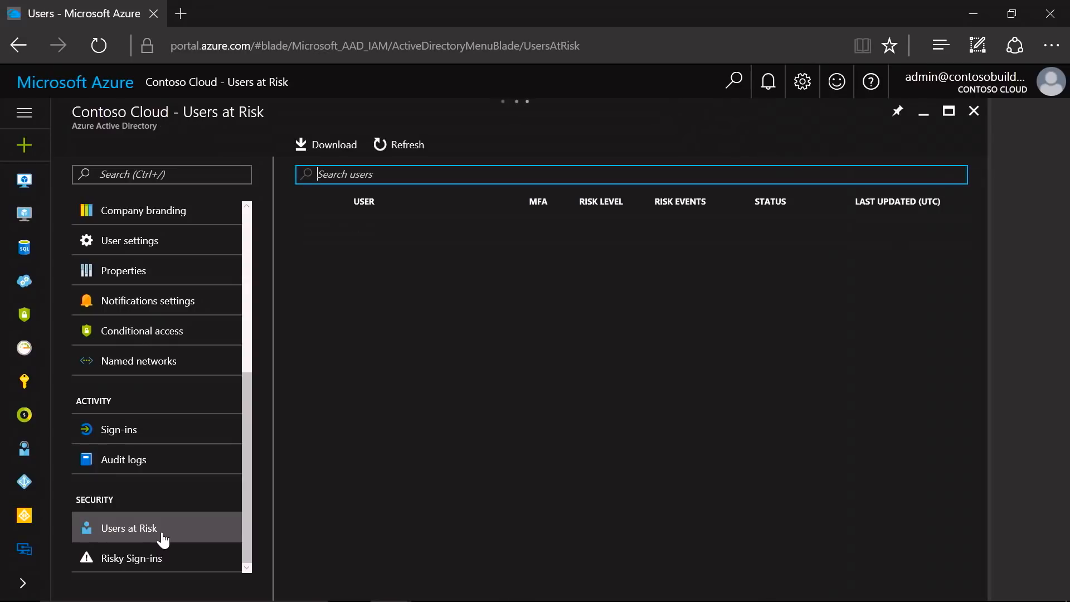
click(128, 527)
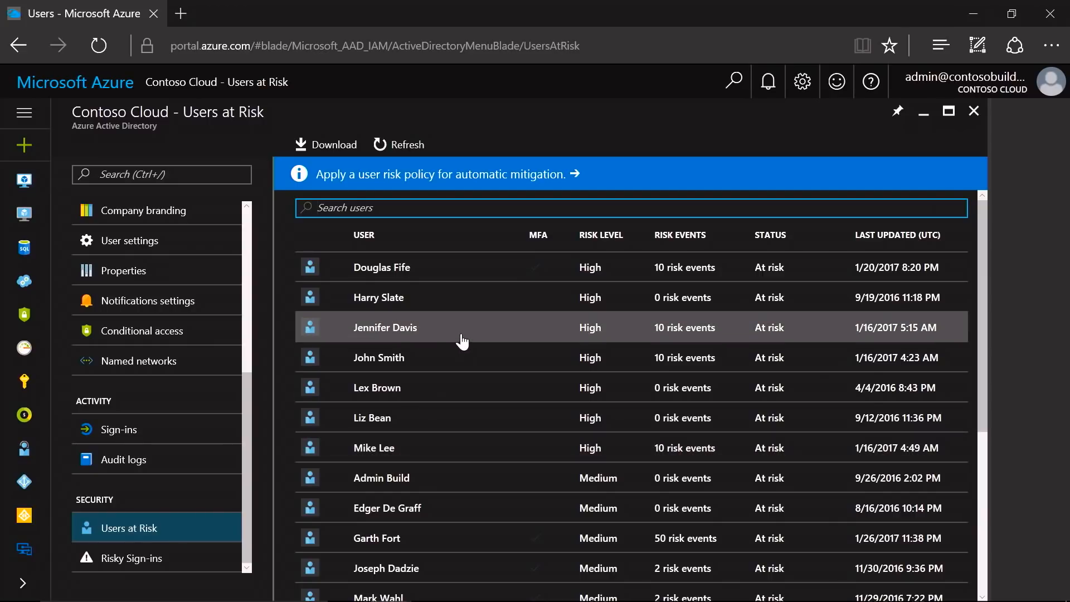
click(384, 327)
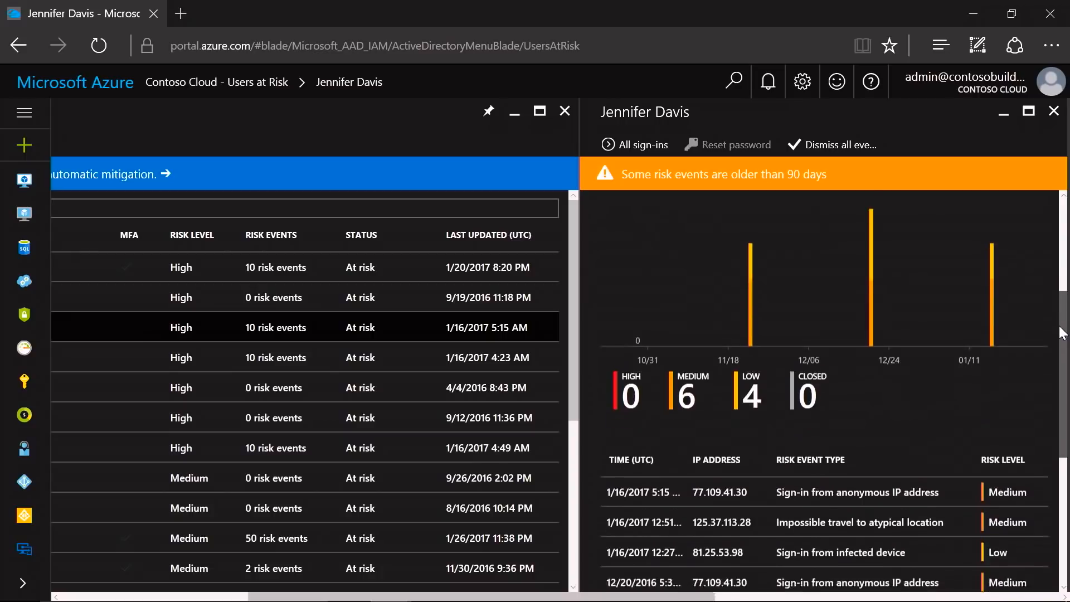
scroll(down, 3)
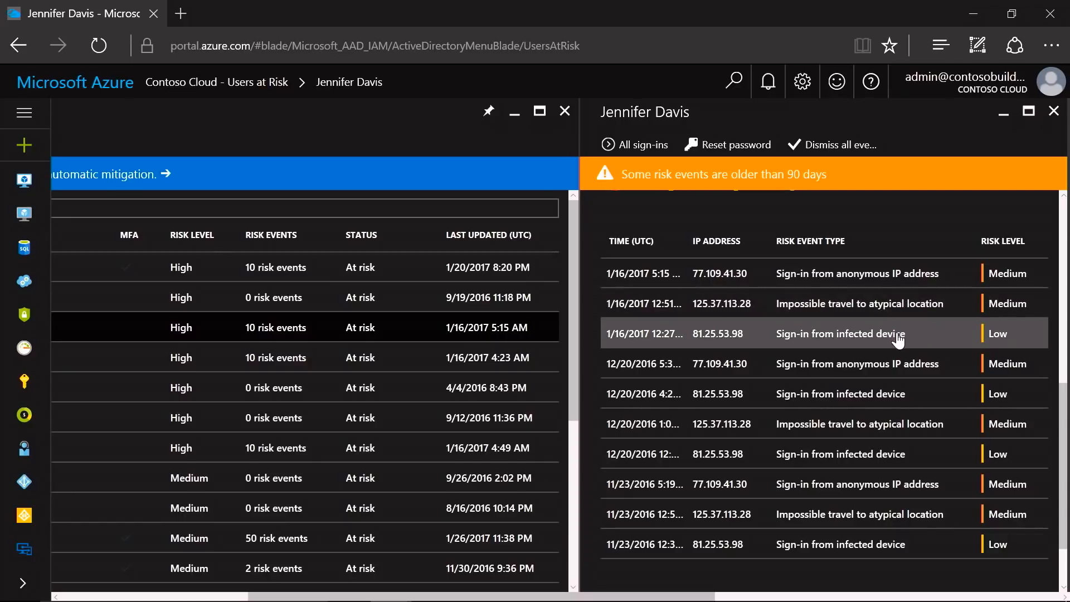
mouse_move(896, 394)
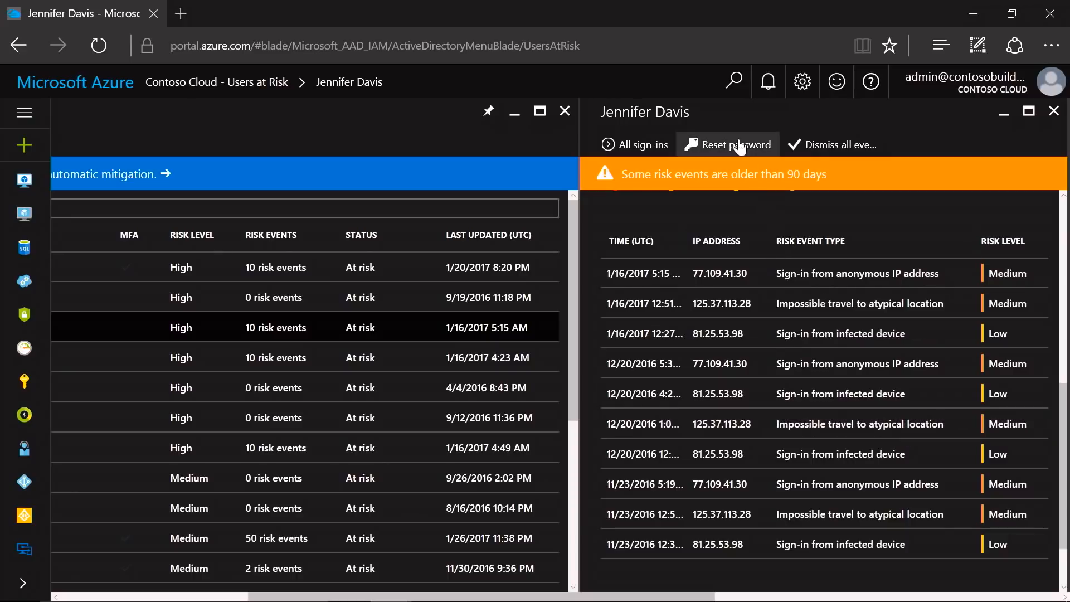
click(727, 144)
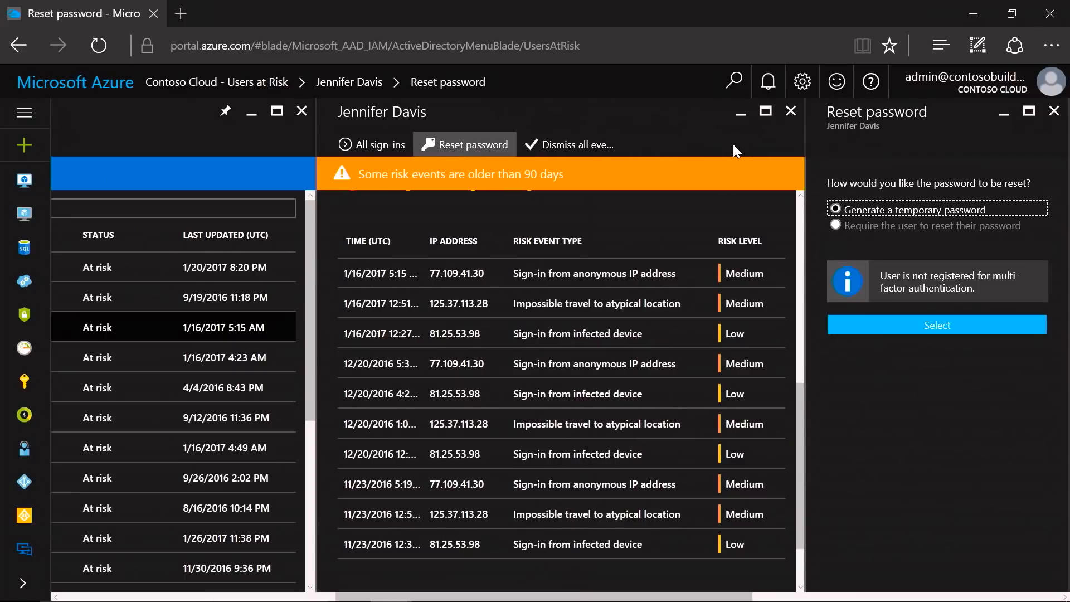